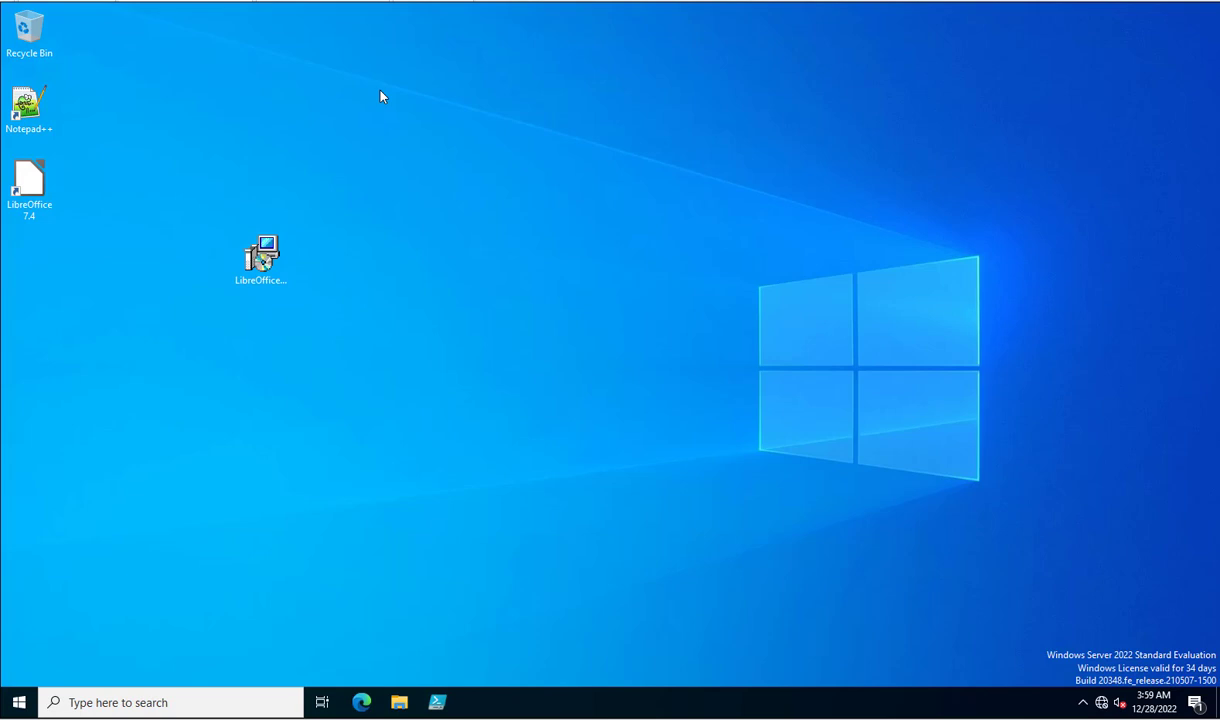
pyautogui.moveTo(18, 702)
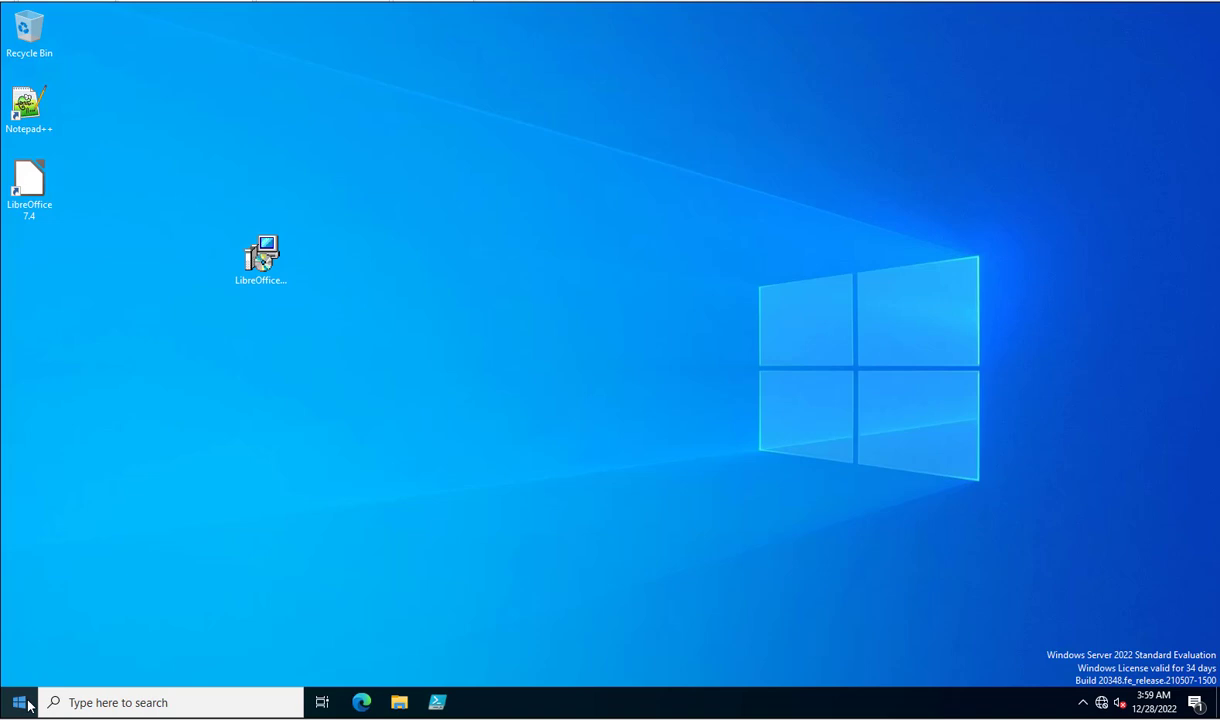
# Launch Group Policy Management from the Start button's context menu
pyautogui.rightClick(16, 702)
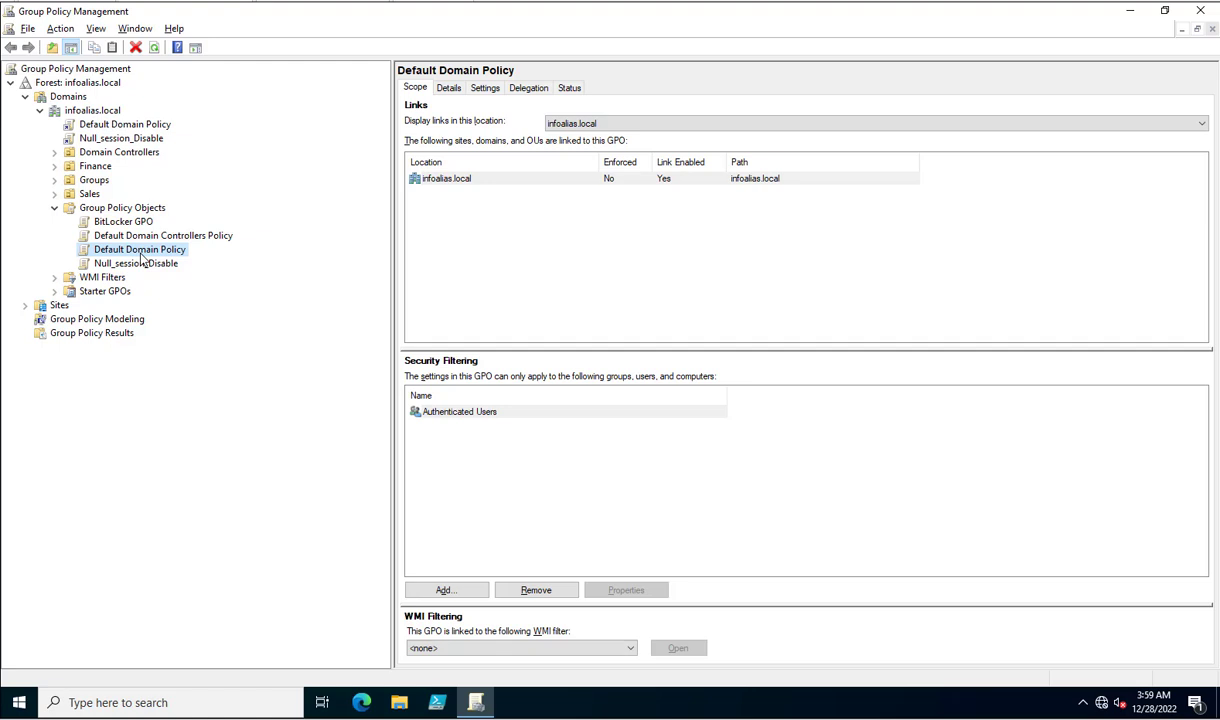
# Edit the Default Domain Policy and expand down to its Password Policy settings
pyautogui.rightClick(140, 248)
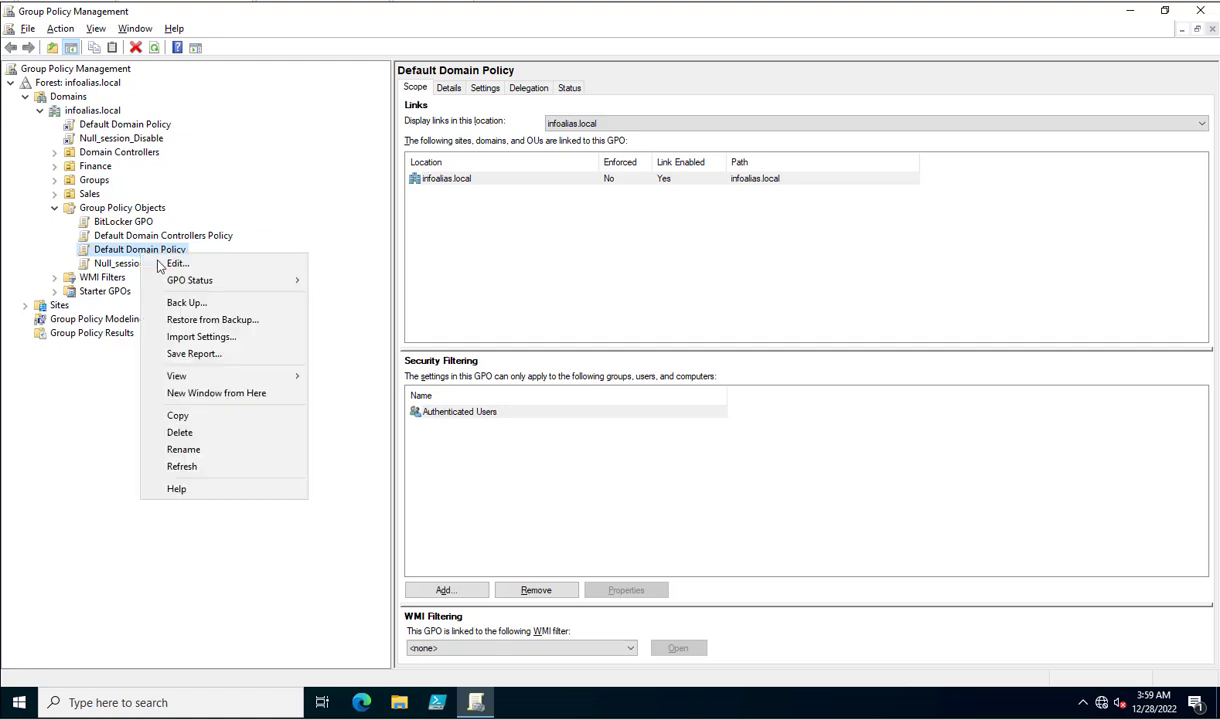
pyautogui.click(176, 264)
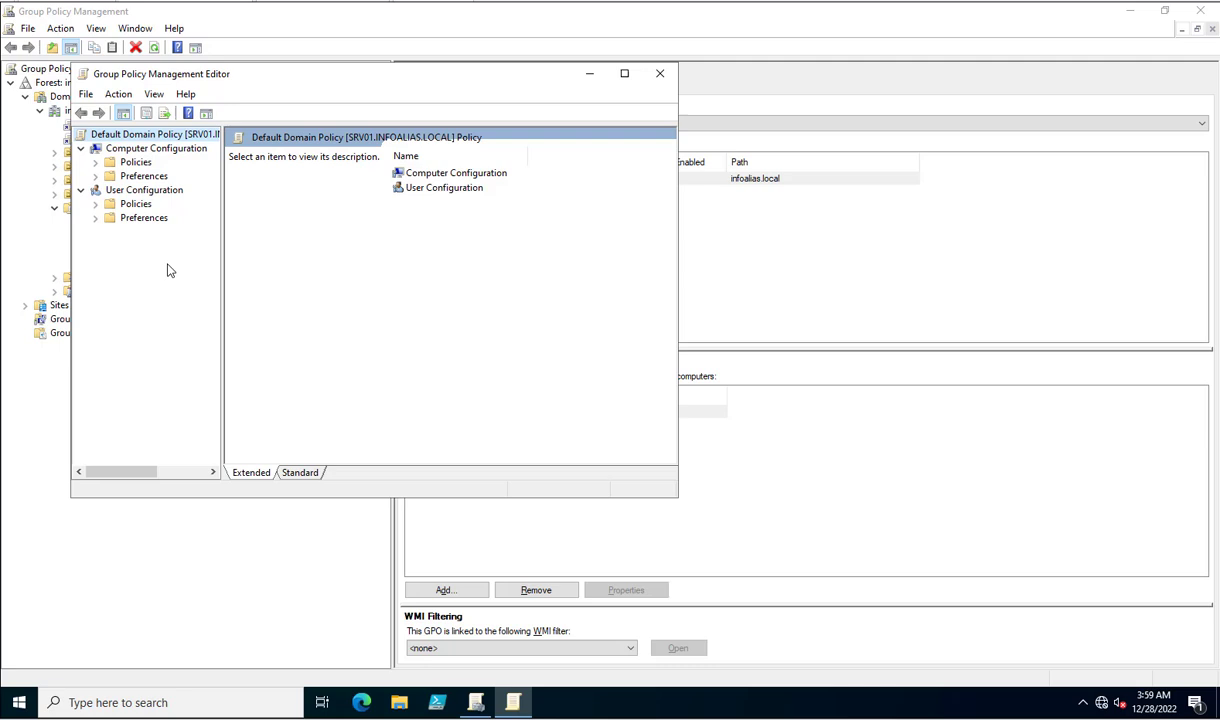
pyautogui.moveTo(160, 272)
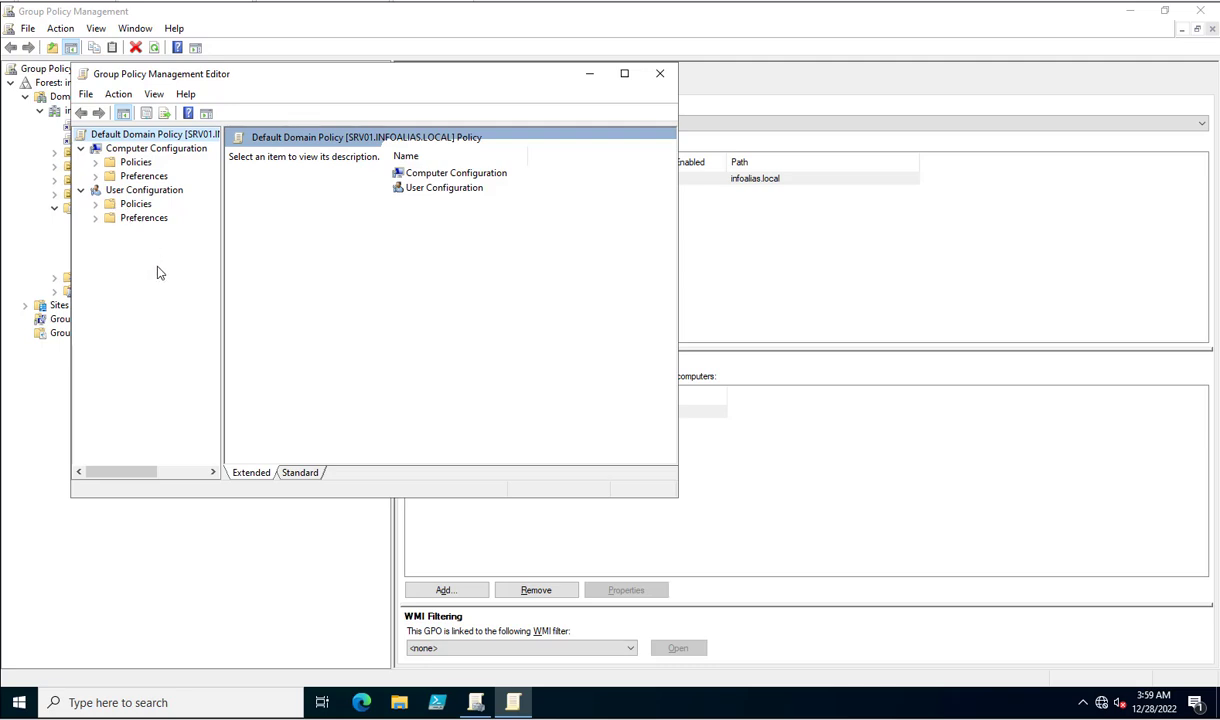
pyautogui.moveTo(152, 292)
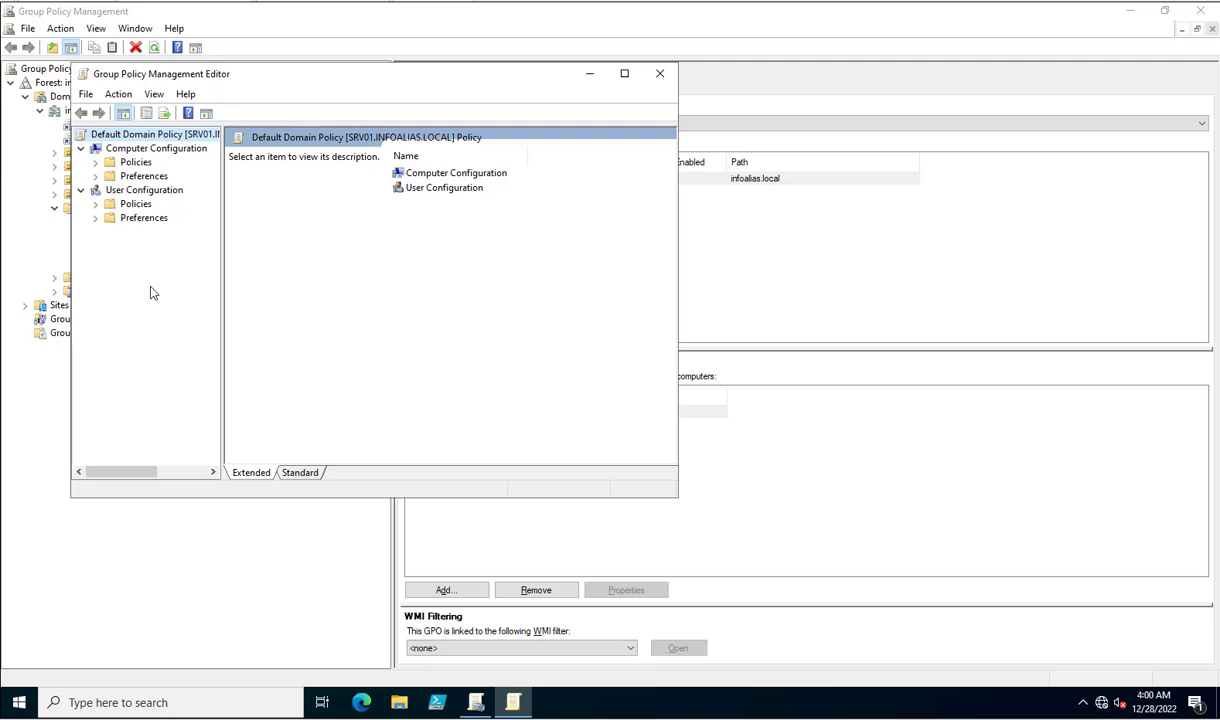
pyautogui.moveTo(108, 192)
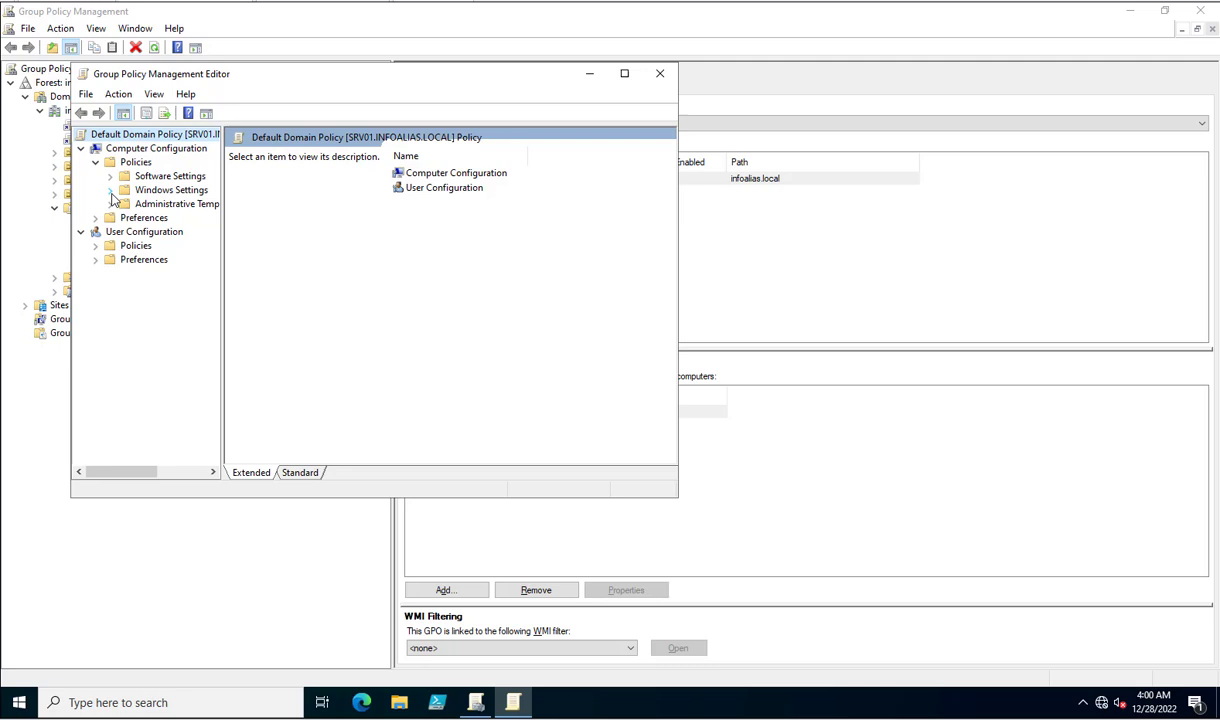
pyautogui.click(112, 190)
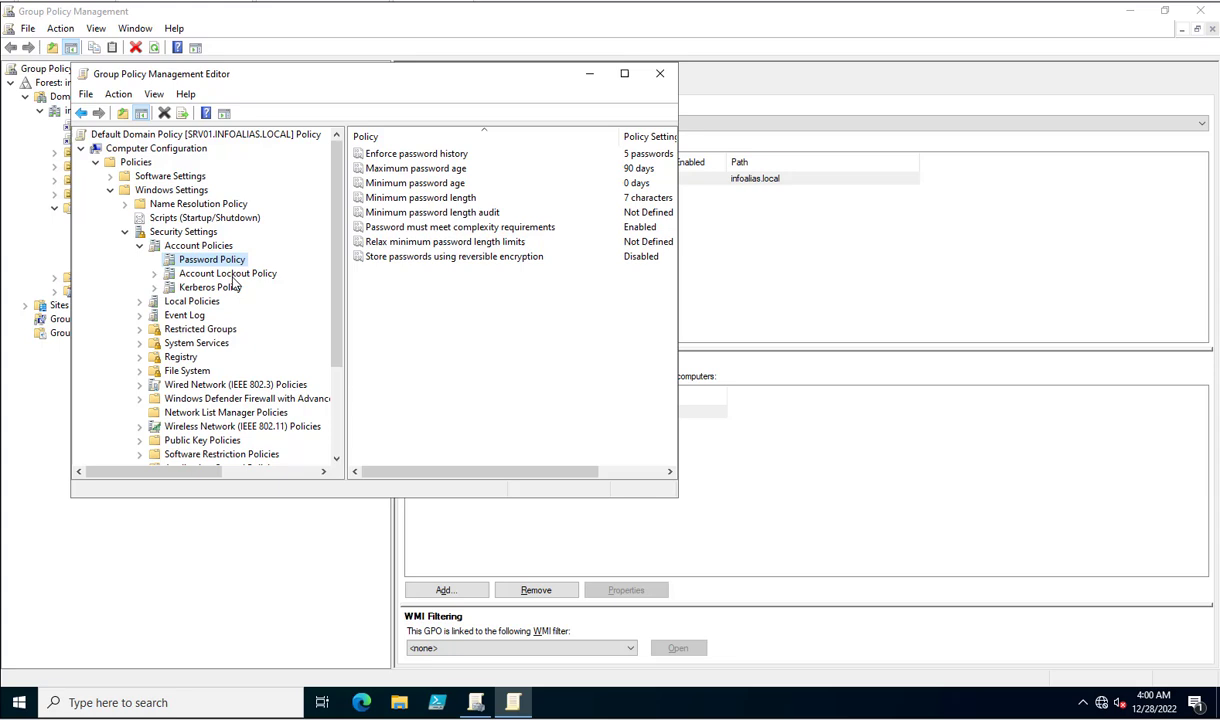
# Maximize the editor window showing the password policy settings
pyautogui.click(624, 72)
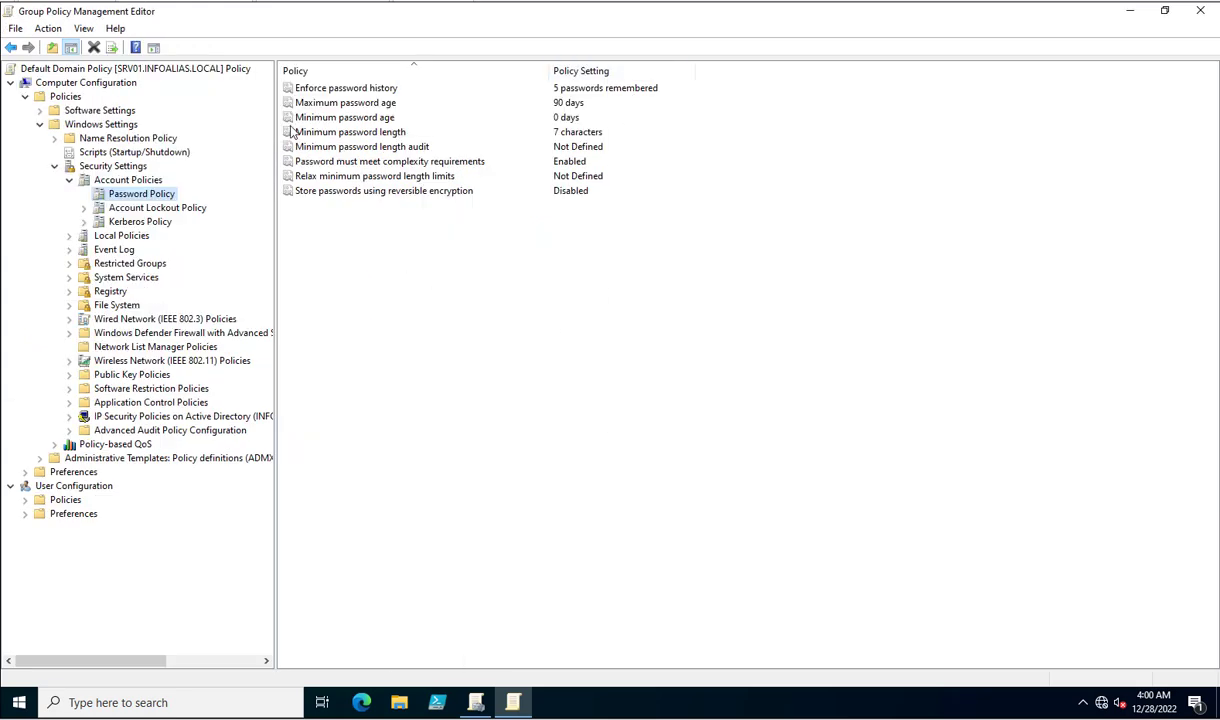
pyautogui.moveTo(398, 252)
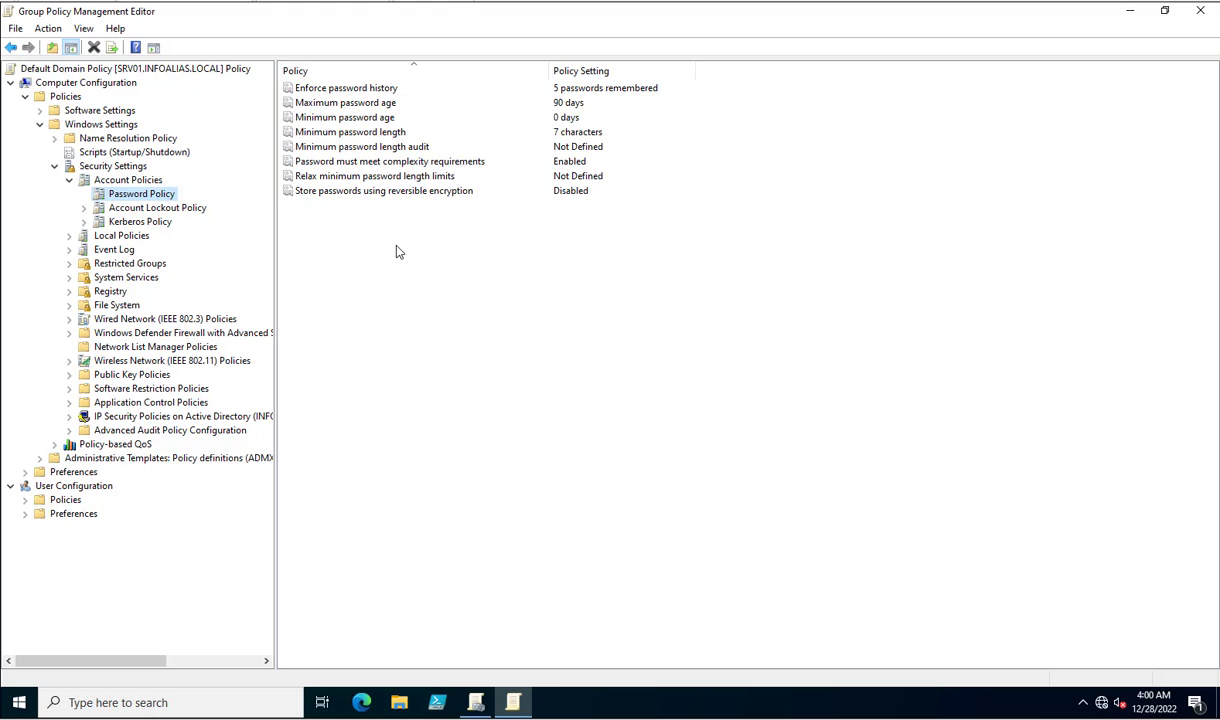
pyautogui.moveTo(296, 62)
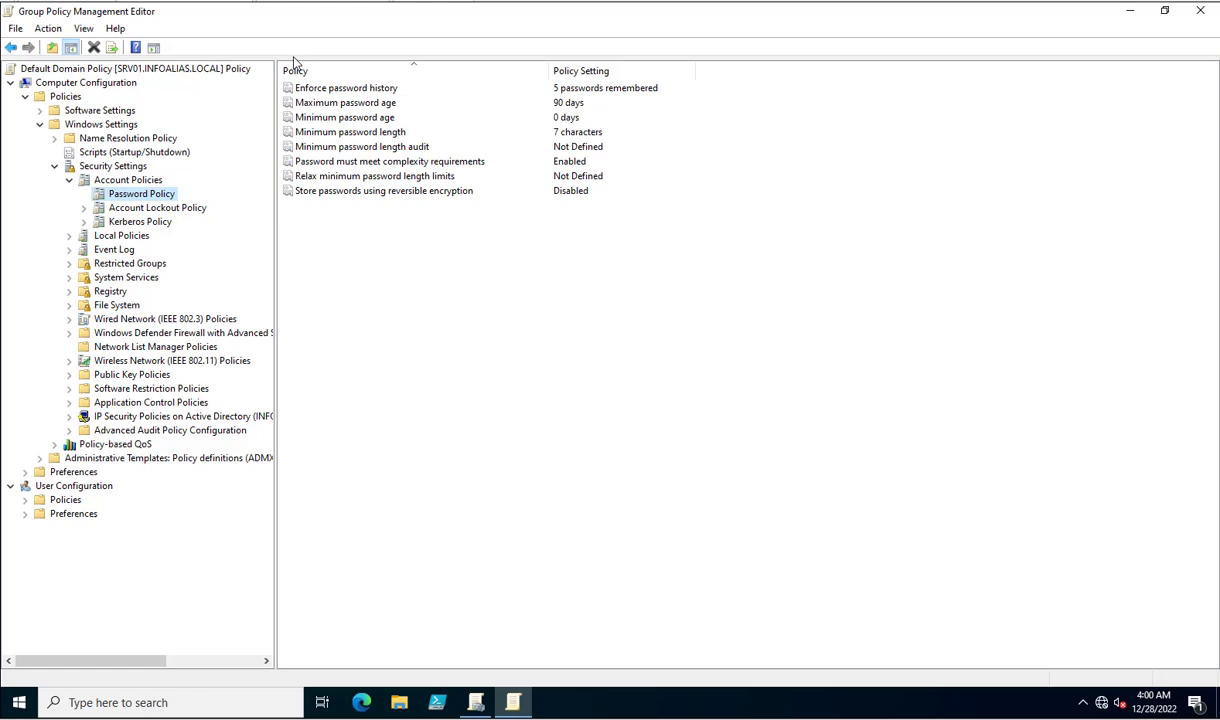
pyautogui.moveTo(672, 280)
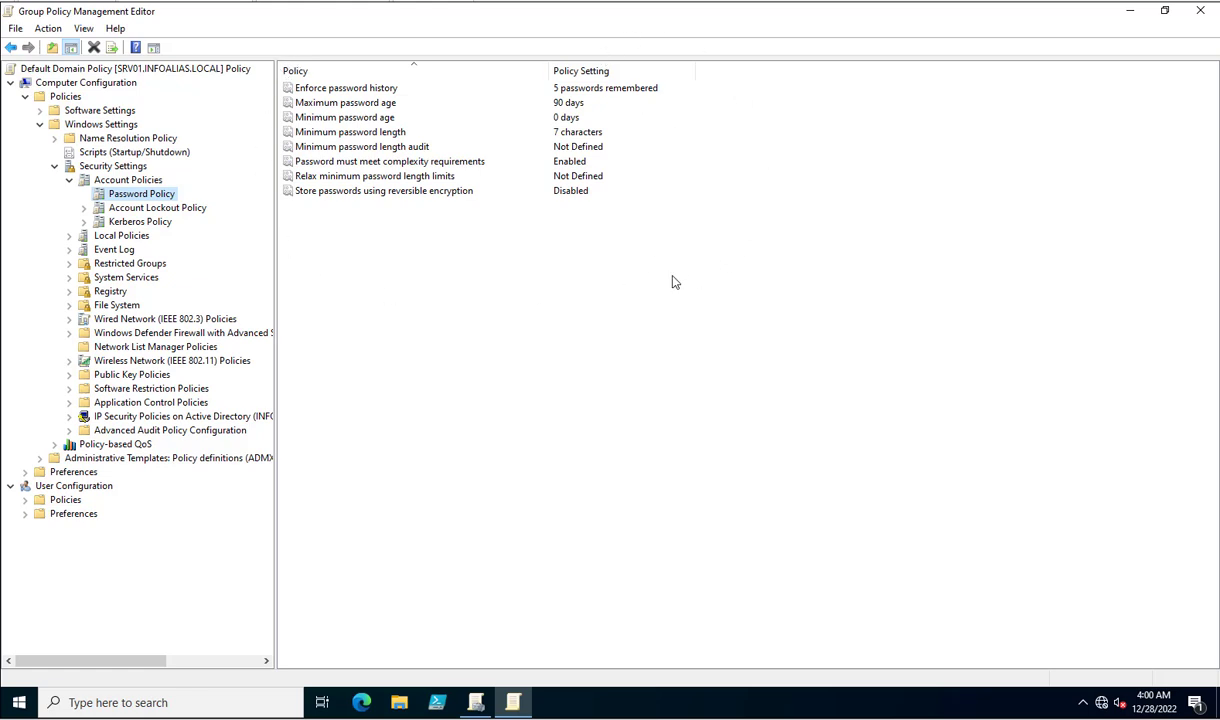
# Change Minimum password length from 7 to 14 characters
pyautogui.doubleClick(350, 132)
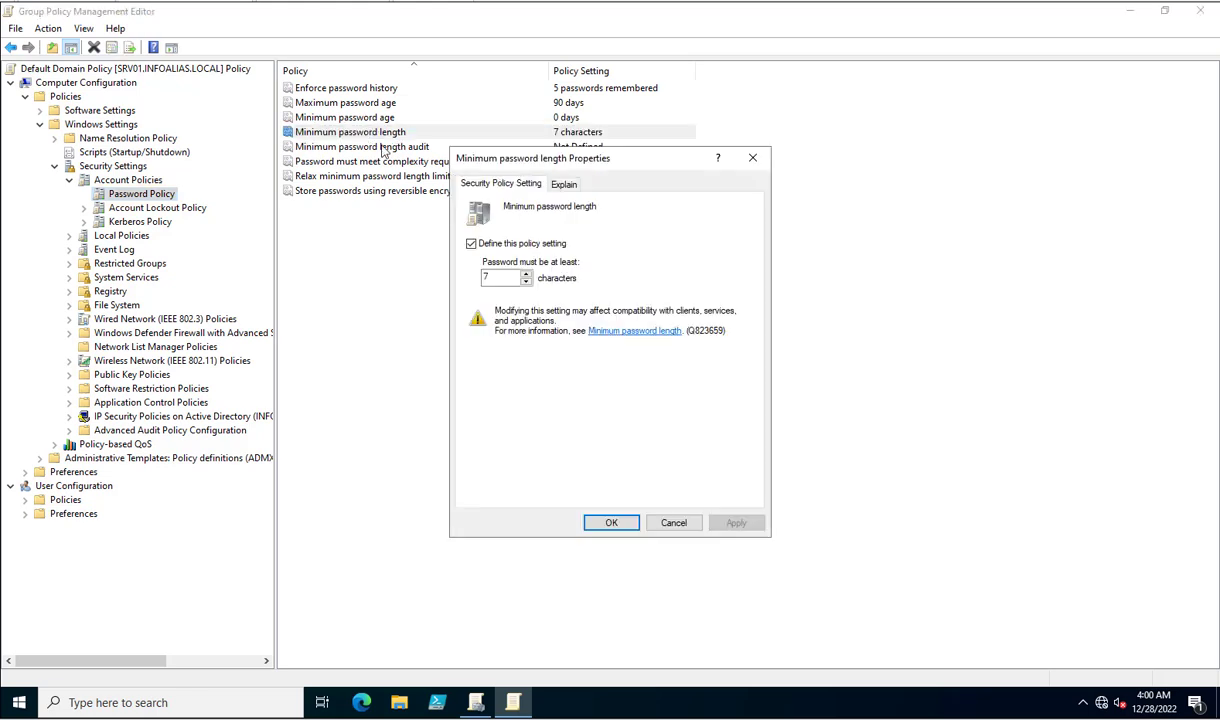
pyautogui.moveTo(528, 390)
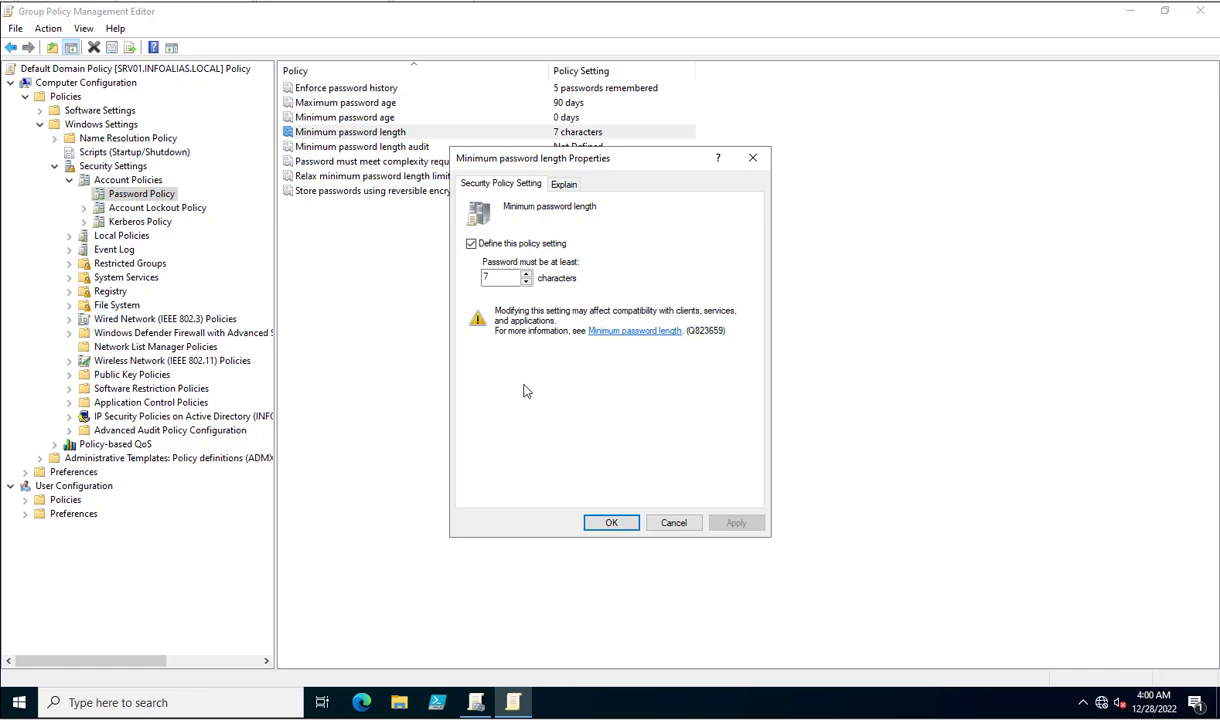
pyautogui.tripleClick(500, 276)
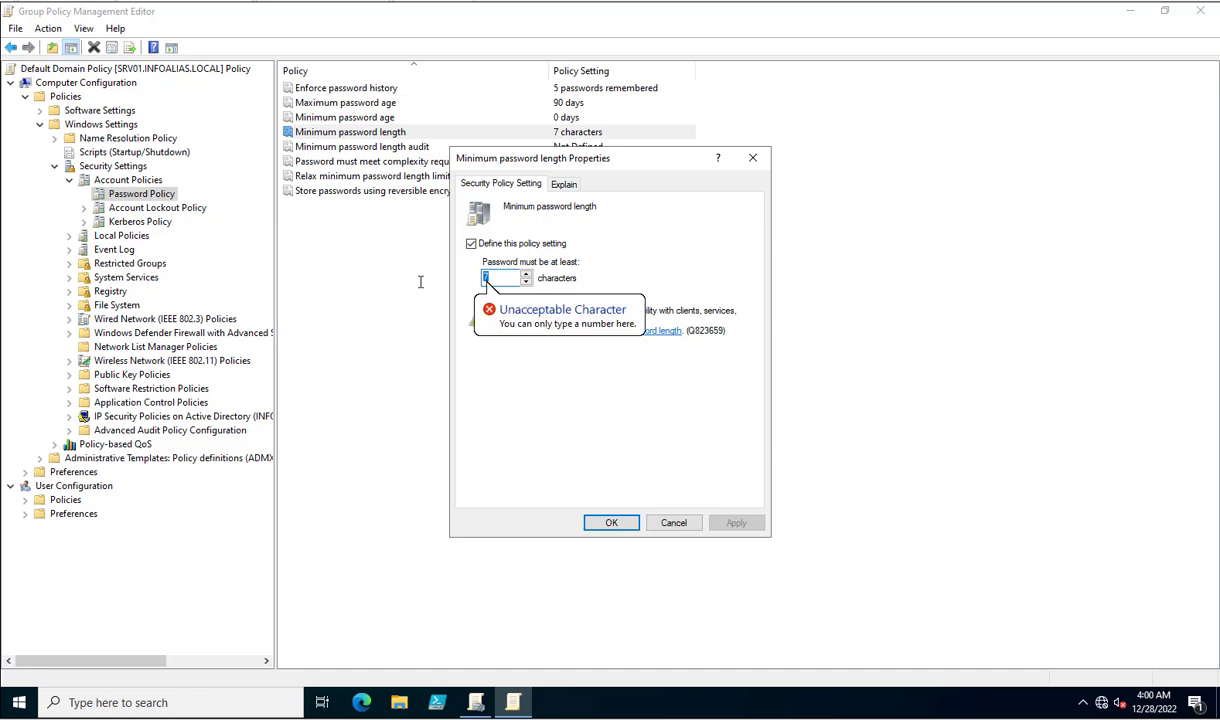
pyautogui.write('4')
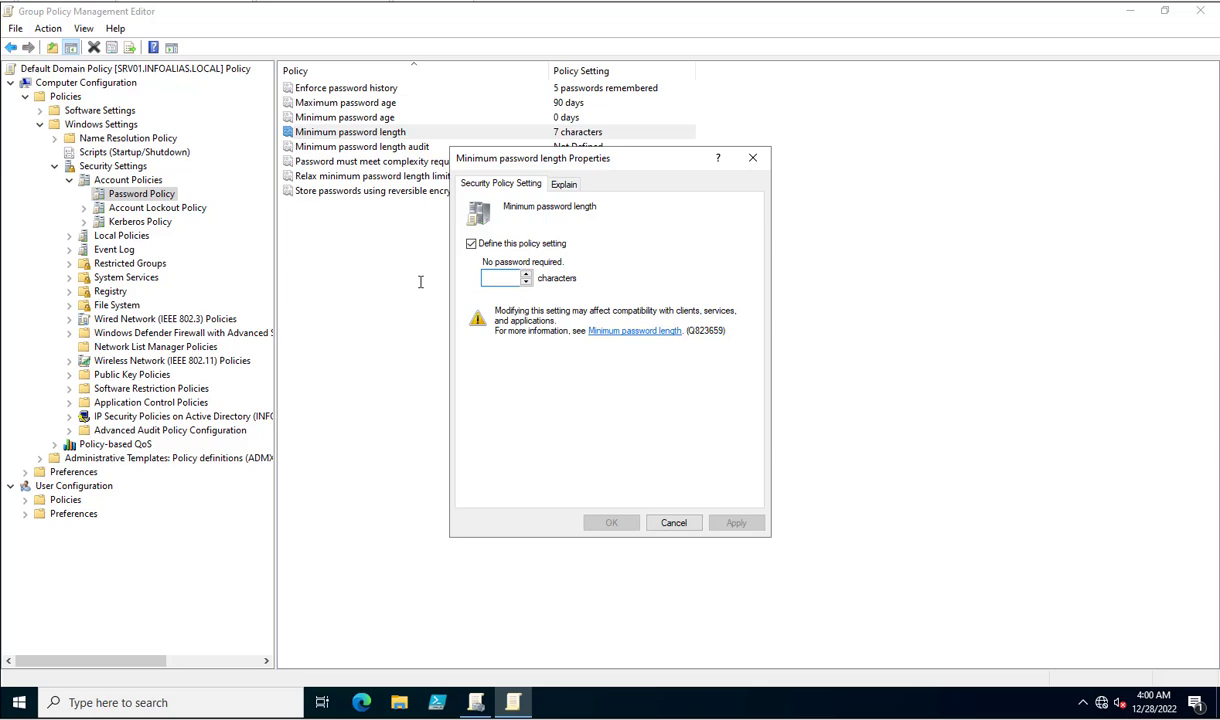
pyautogui.write('1')
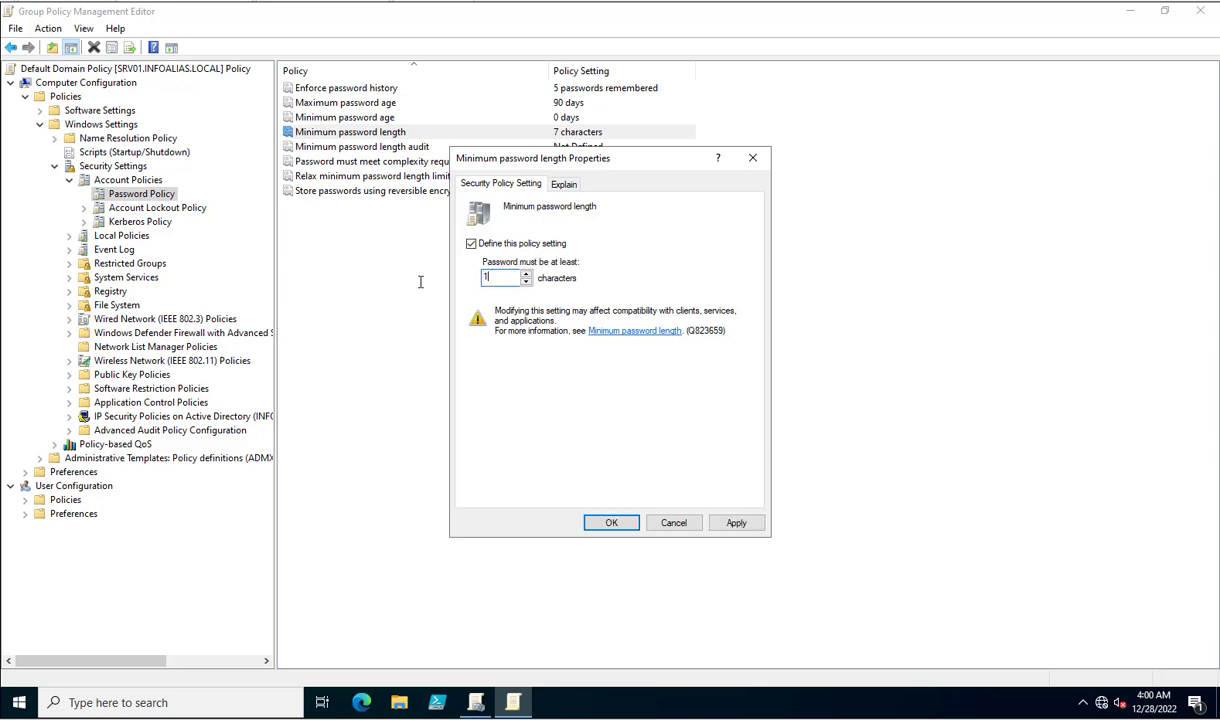
pyautogui.write('4')
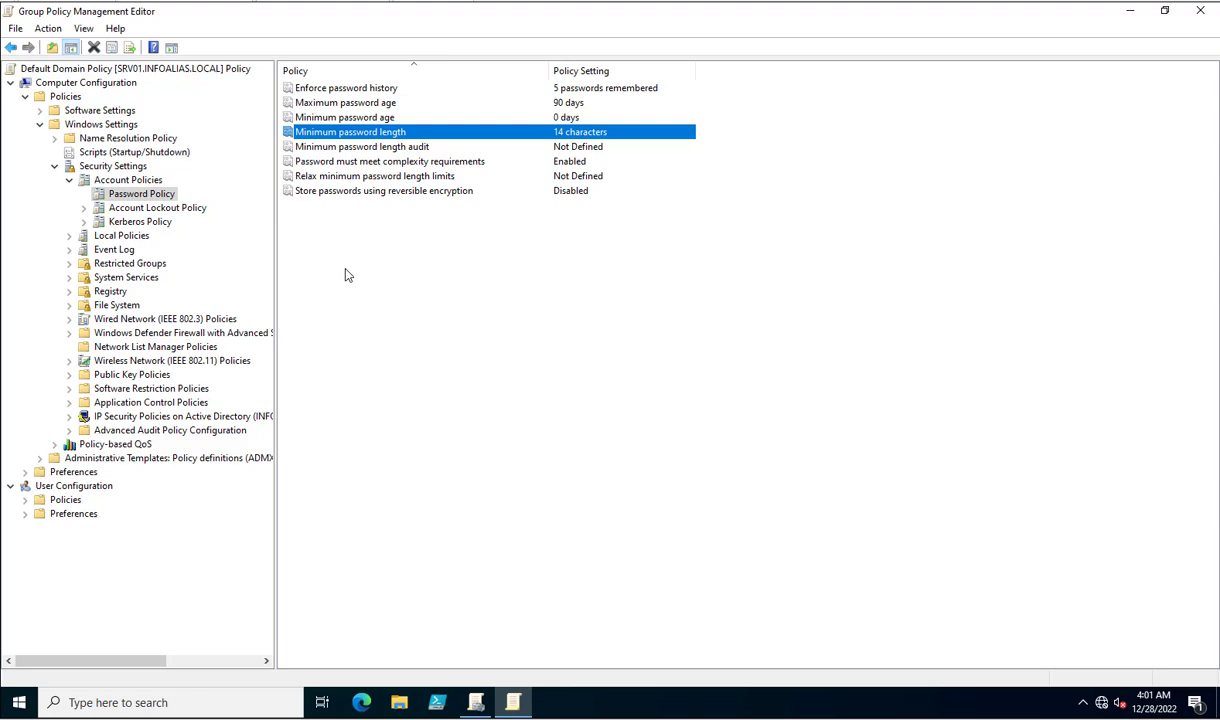
pyautogui.moveTo(348, 232)
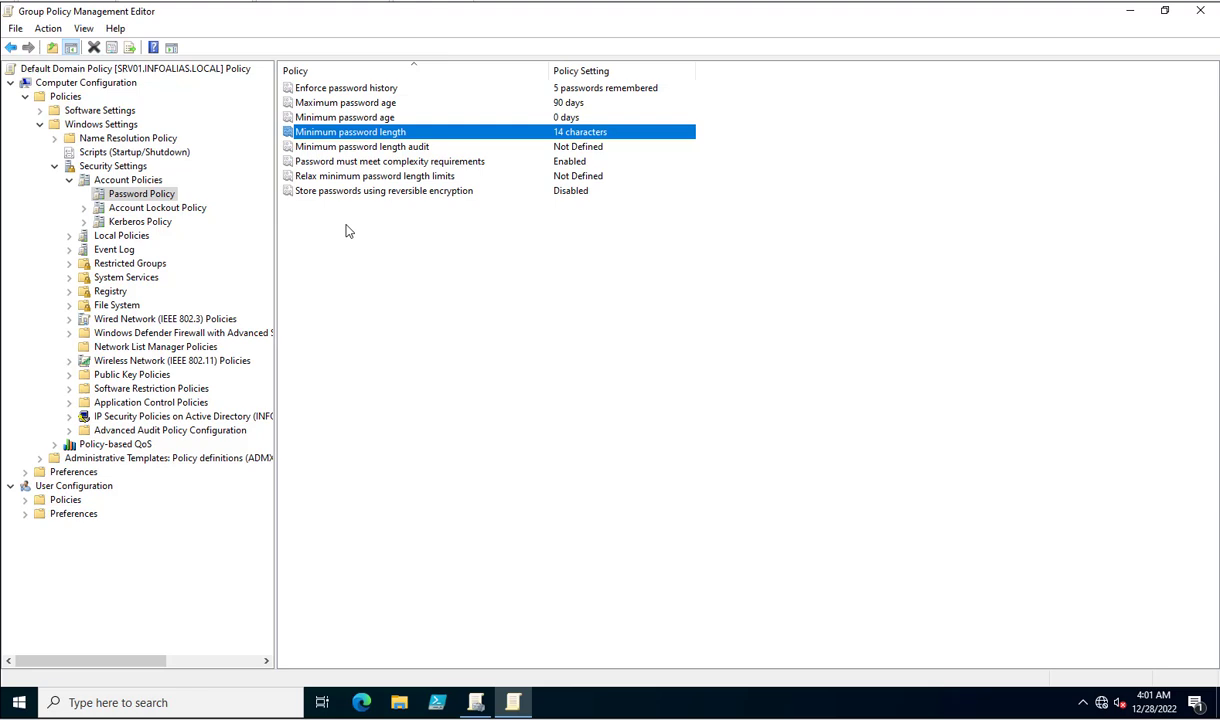
pyautogui.moveTo(352, 176)
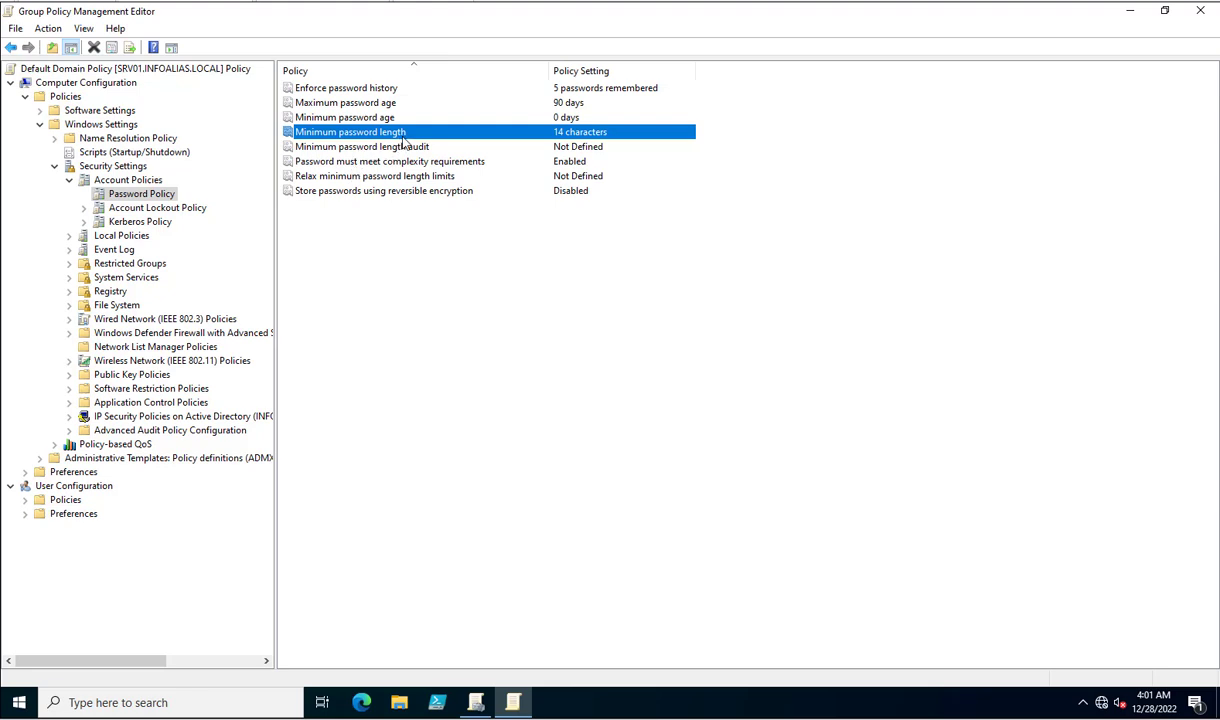
pyautogui.moveTo(402, 136)
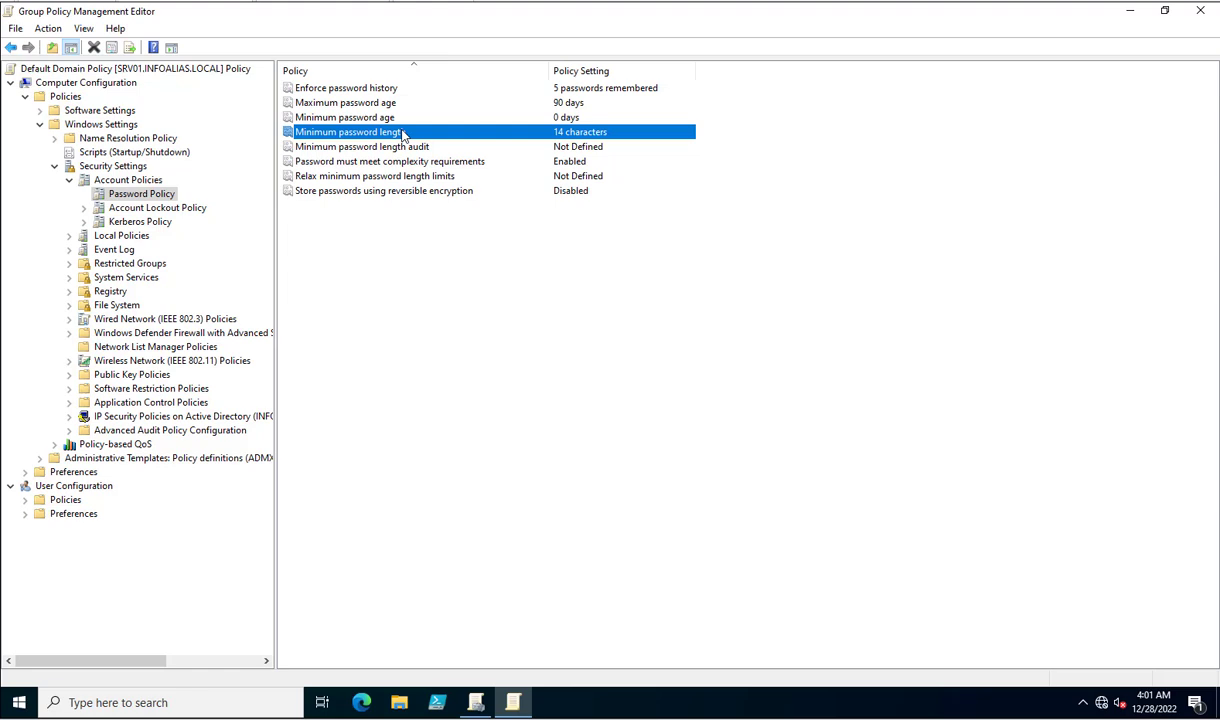
# Set Relax minimum password length limits to Enabled
pyautogui.doubleClick(376, 176)
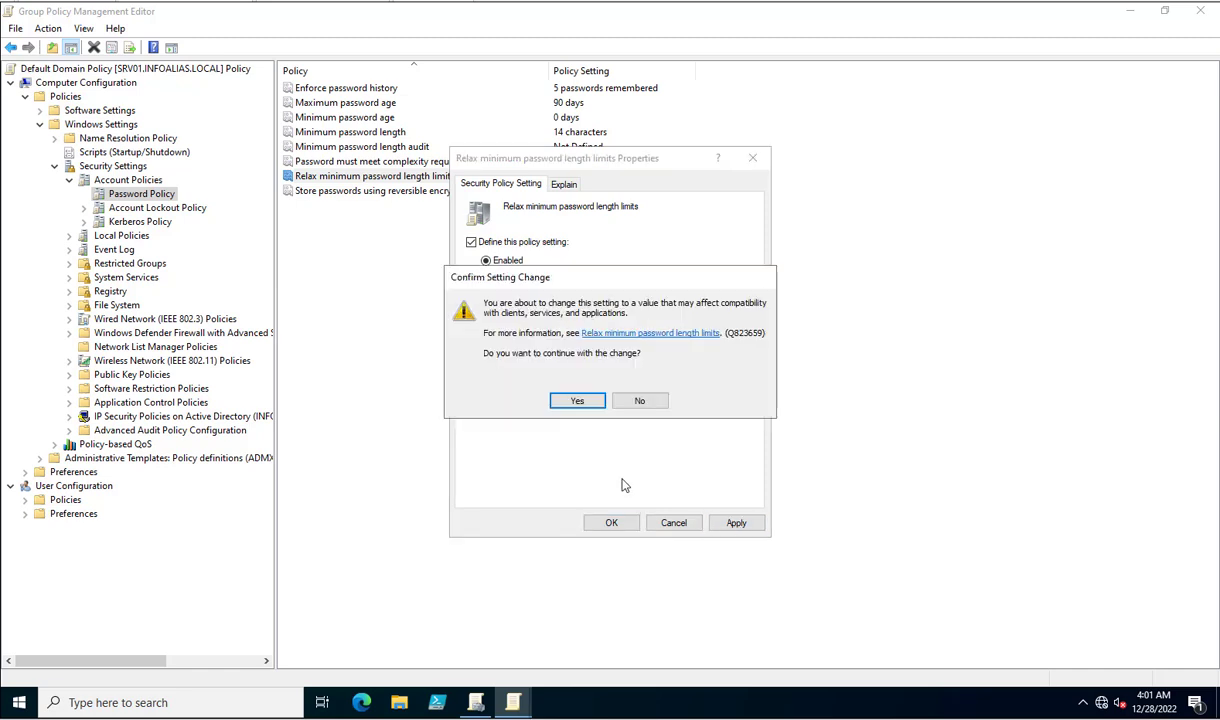
pyautogui.click(576, 400)
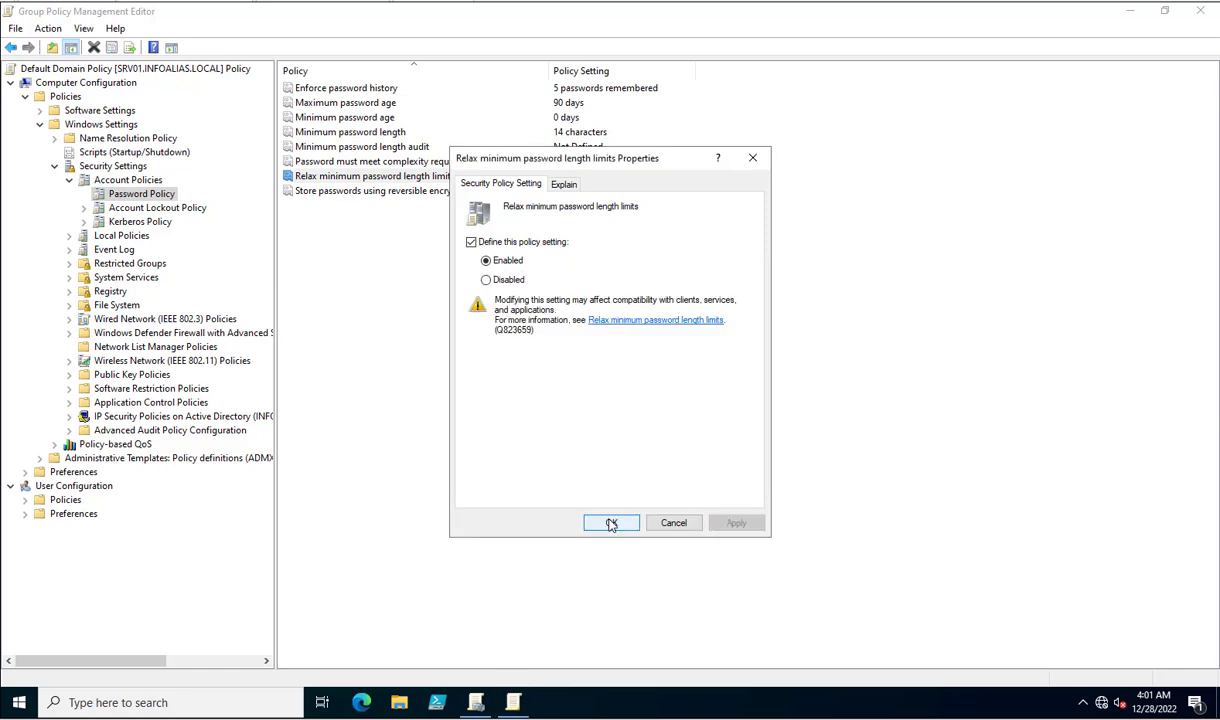
pyautogui.click(612, 524)
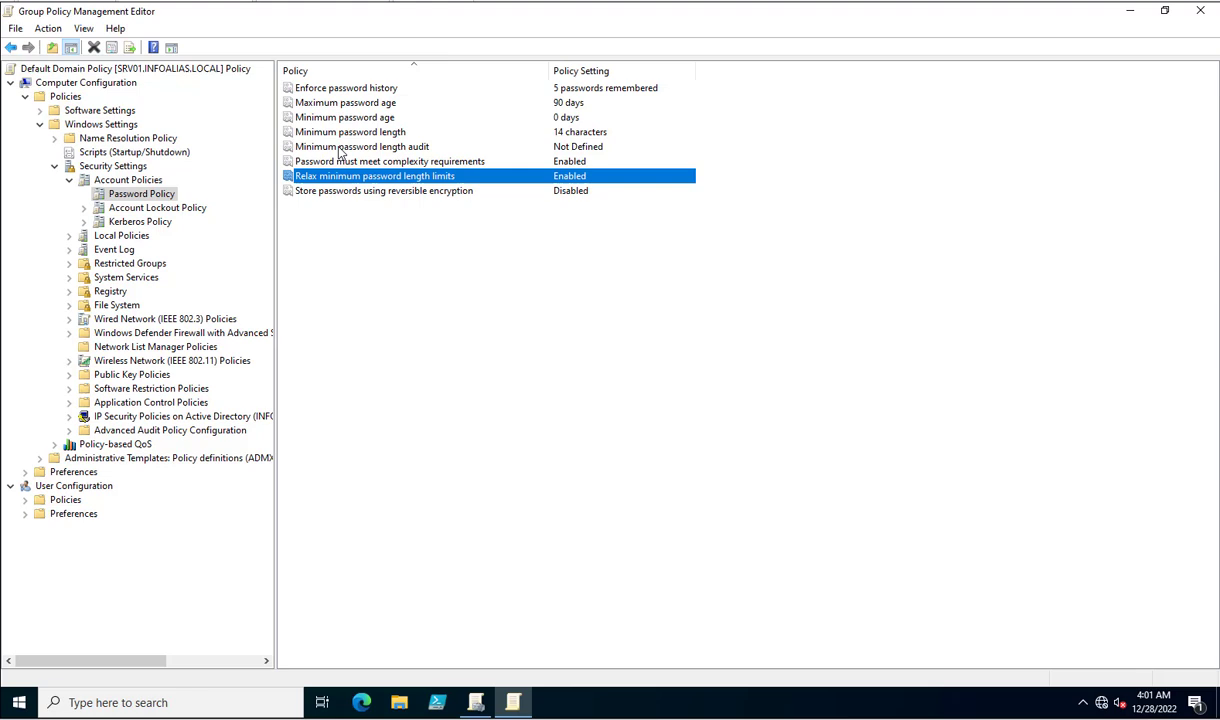
# Set Minimum password length to 128 characters and confirm the setting change warning
pyautogui.doubleClick(348, 132)
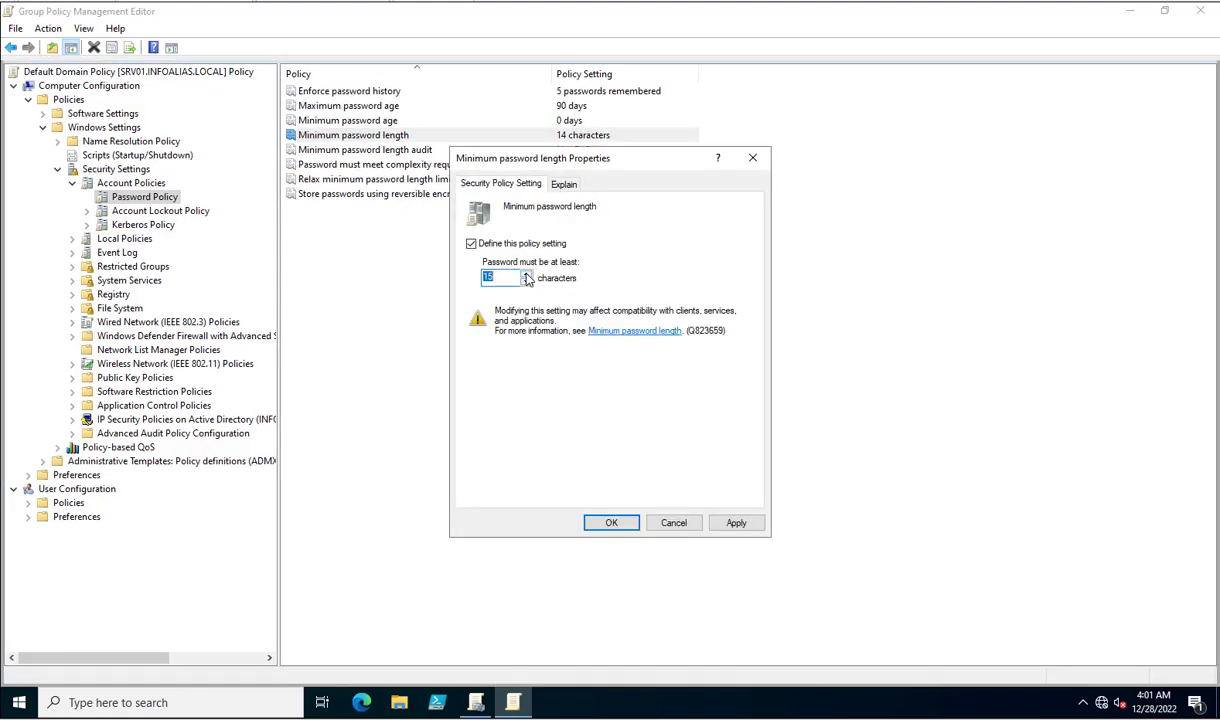
pyautogui.click(528, 272)
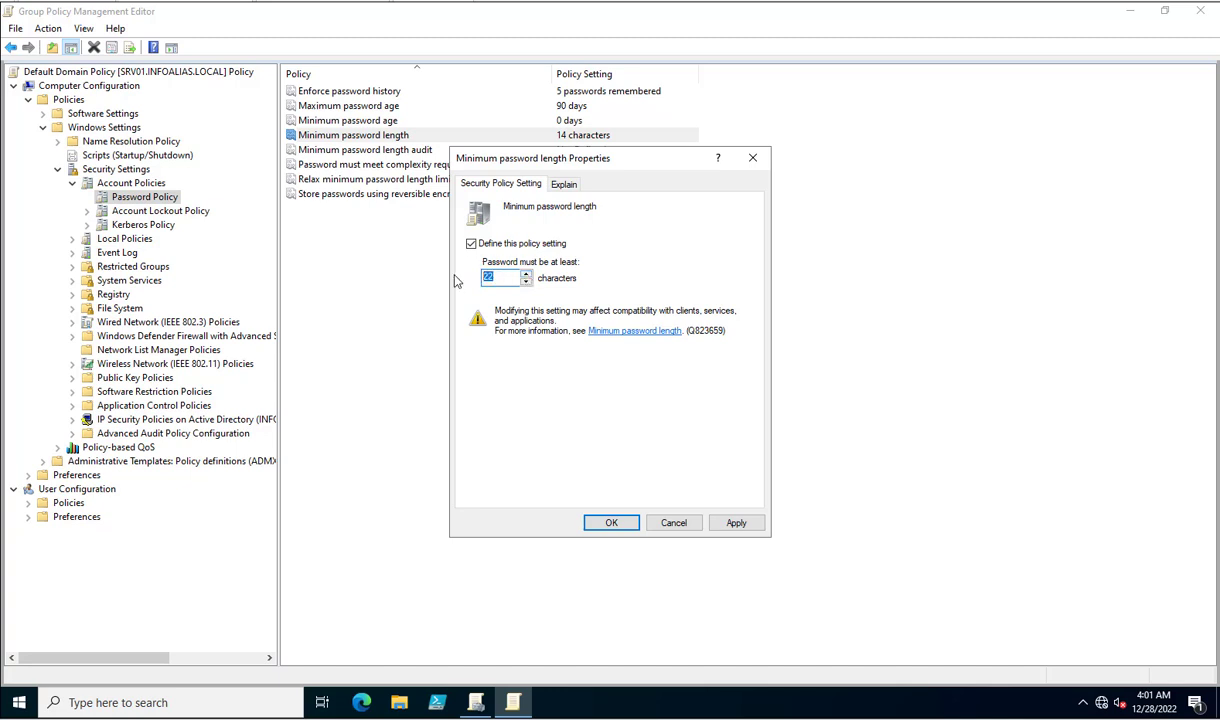
pyautogui.write('128')
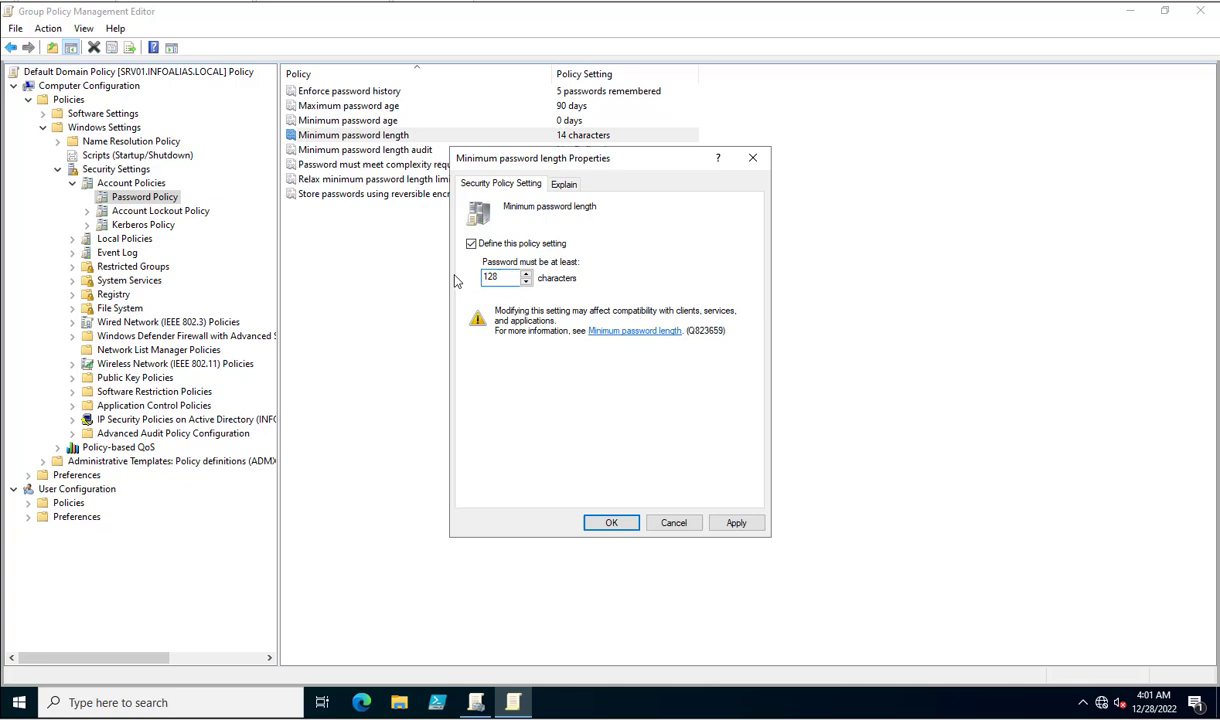
pyautogui.click(736, 522)
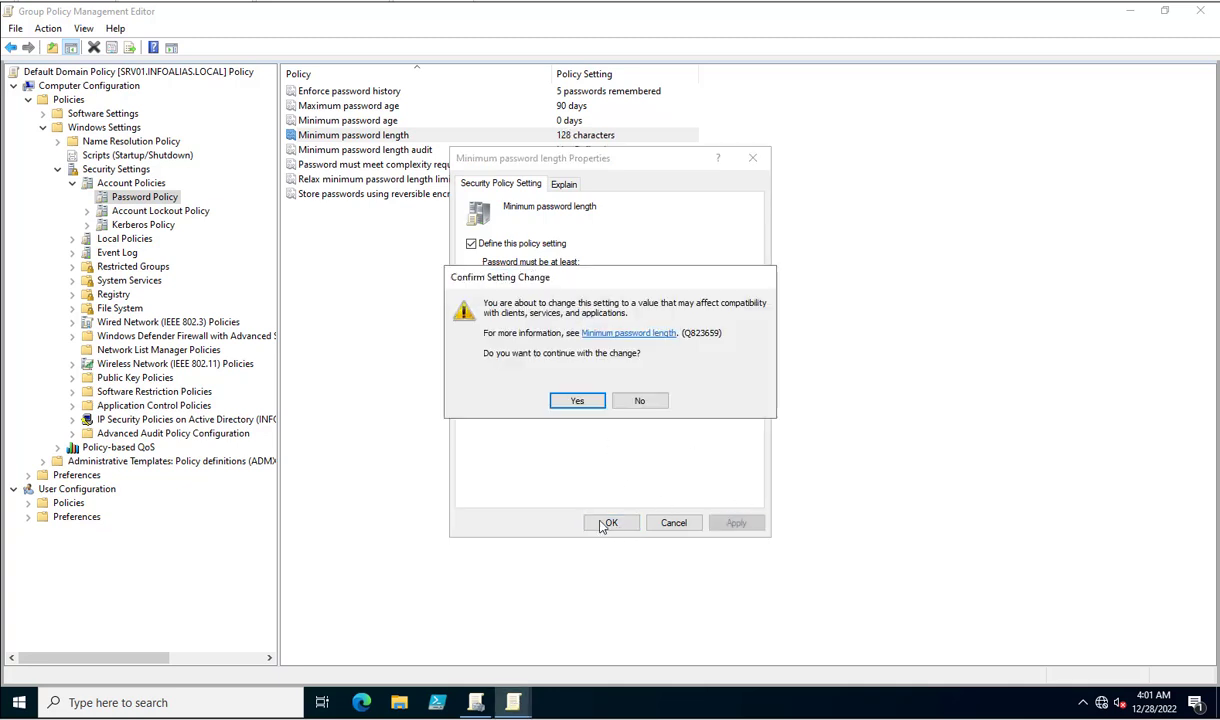
pyautogui.click(576, 400)
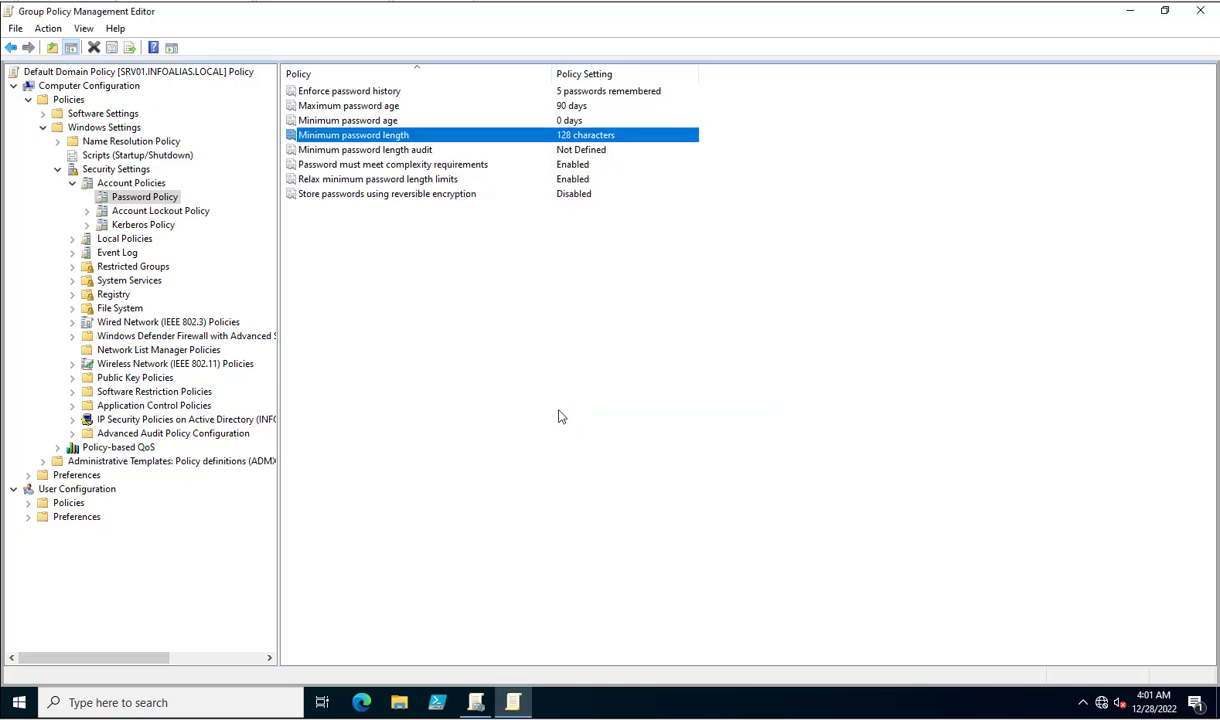
pyautogui.moveTo(388, 164)
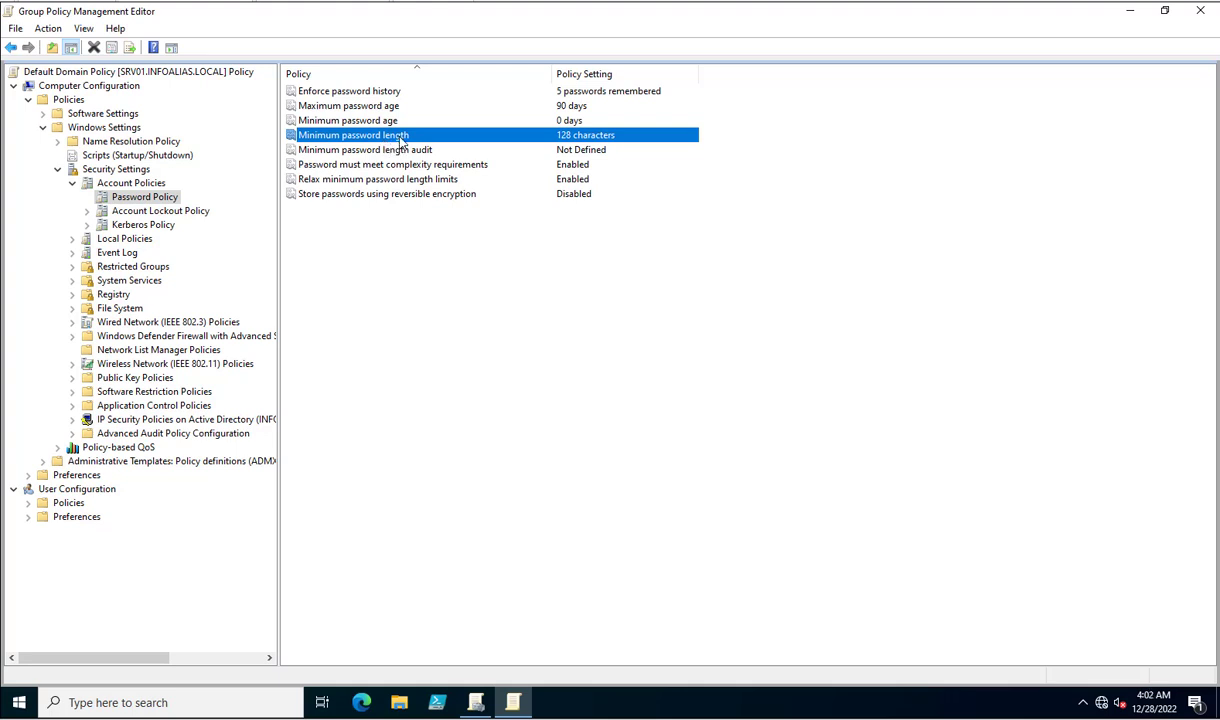
pyautogui.moveTo(400, 172)
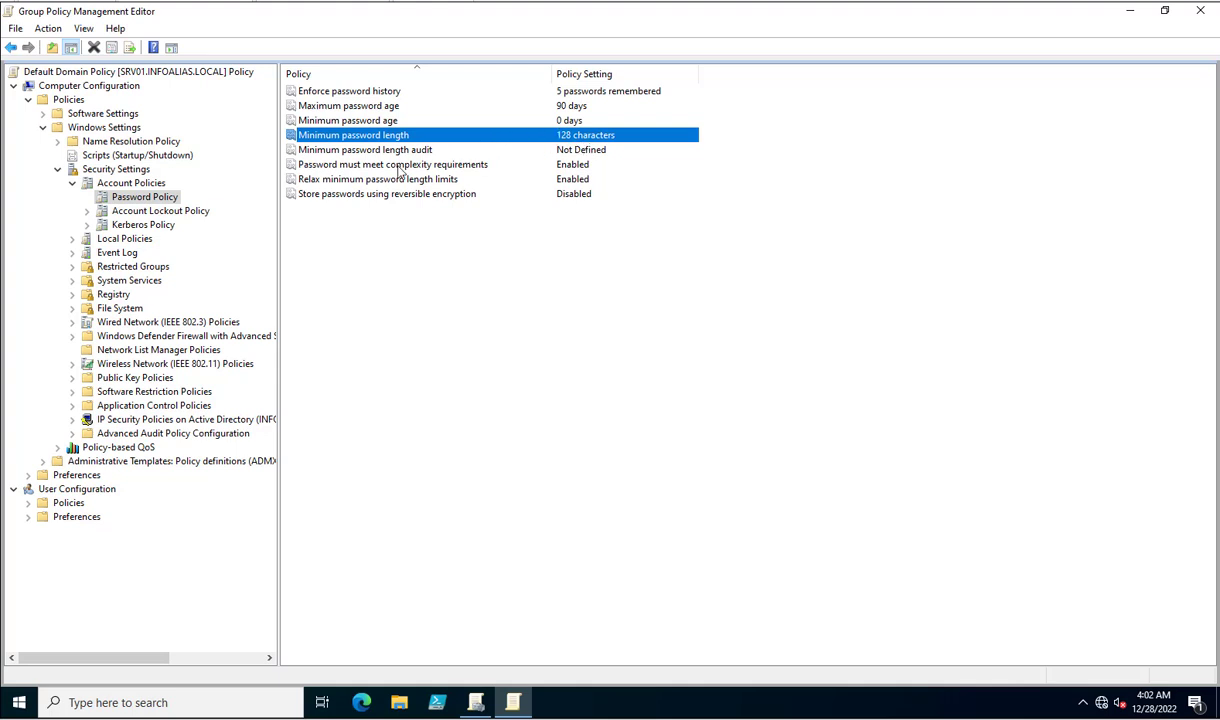
pyautogui.moveTo(358, 188)
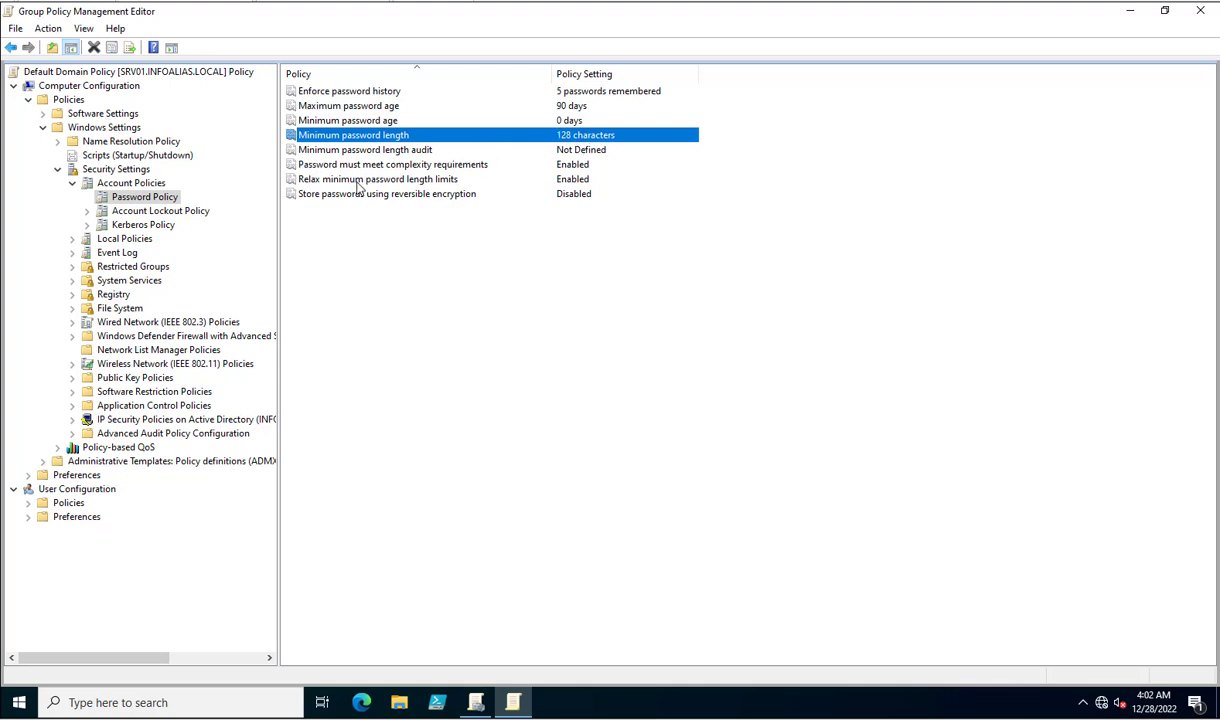
# Make Relax minimum password length limits Not Defined, accepting the revert to 14 characters
pyautogui.doubleClick(376, 180)
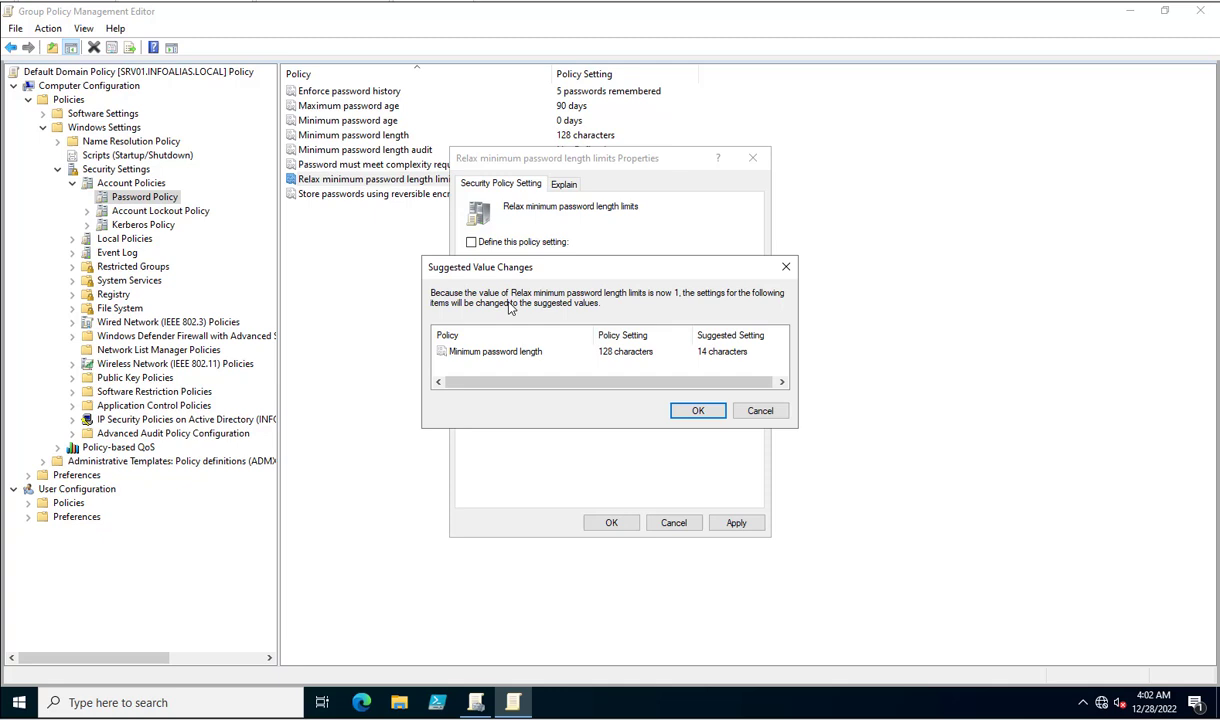
pyautogui.moveTo(668, 306)
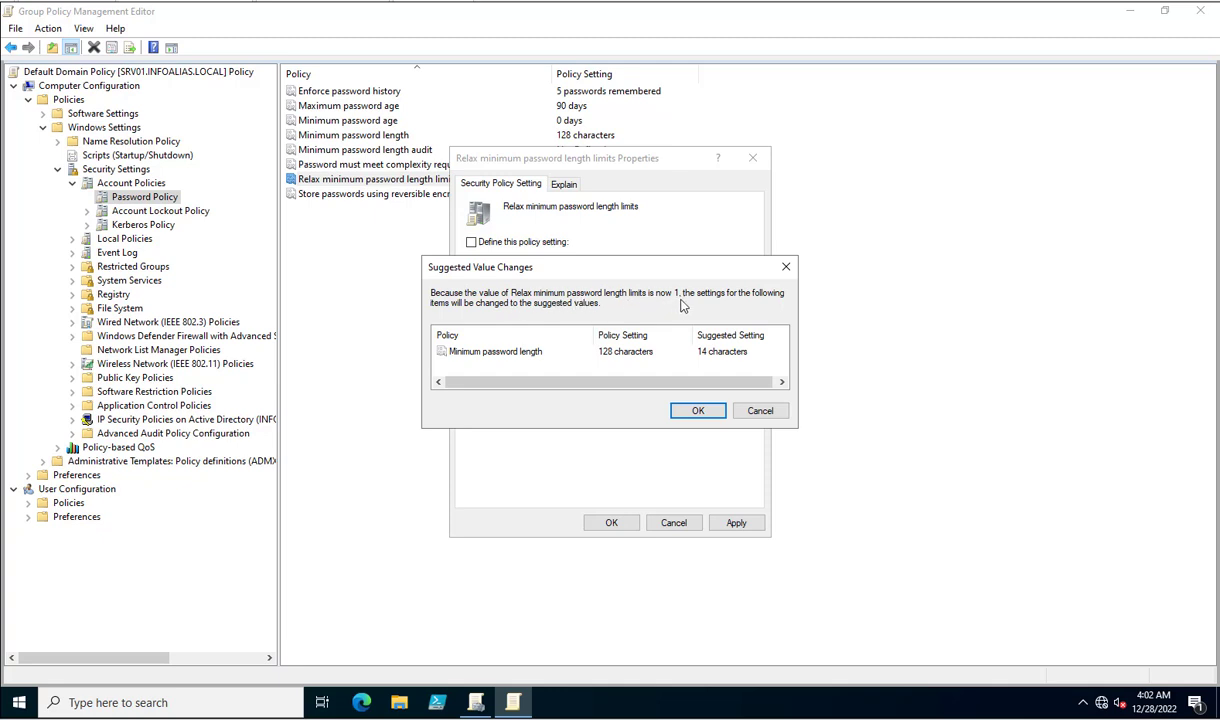
pyautogui.moveTo(780, 304)
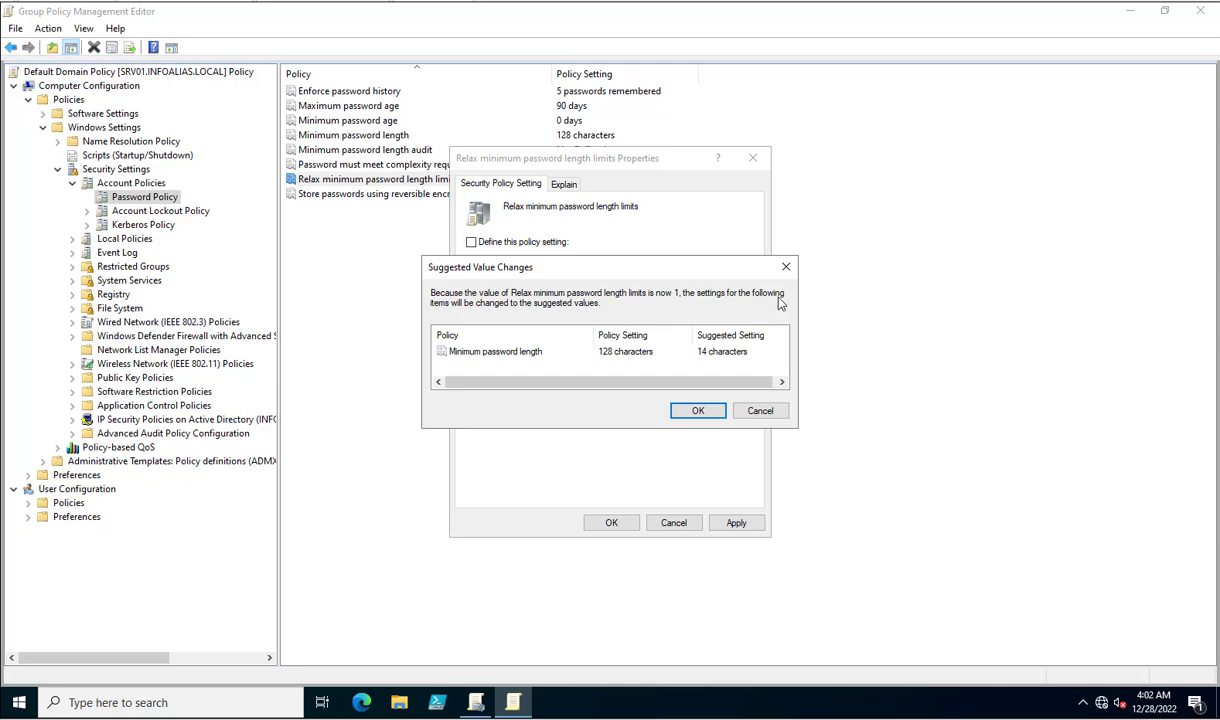
pyautogui.moveTo(572, 314)
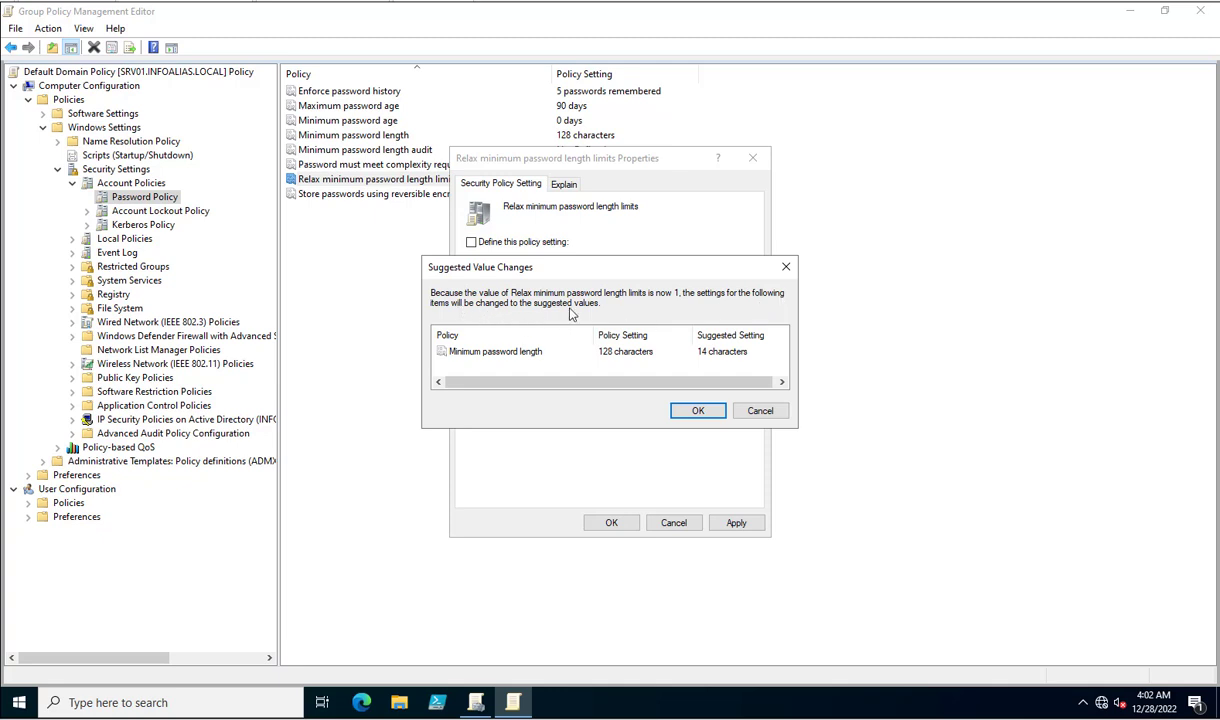
pyautogui.click(698, 410)
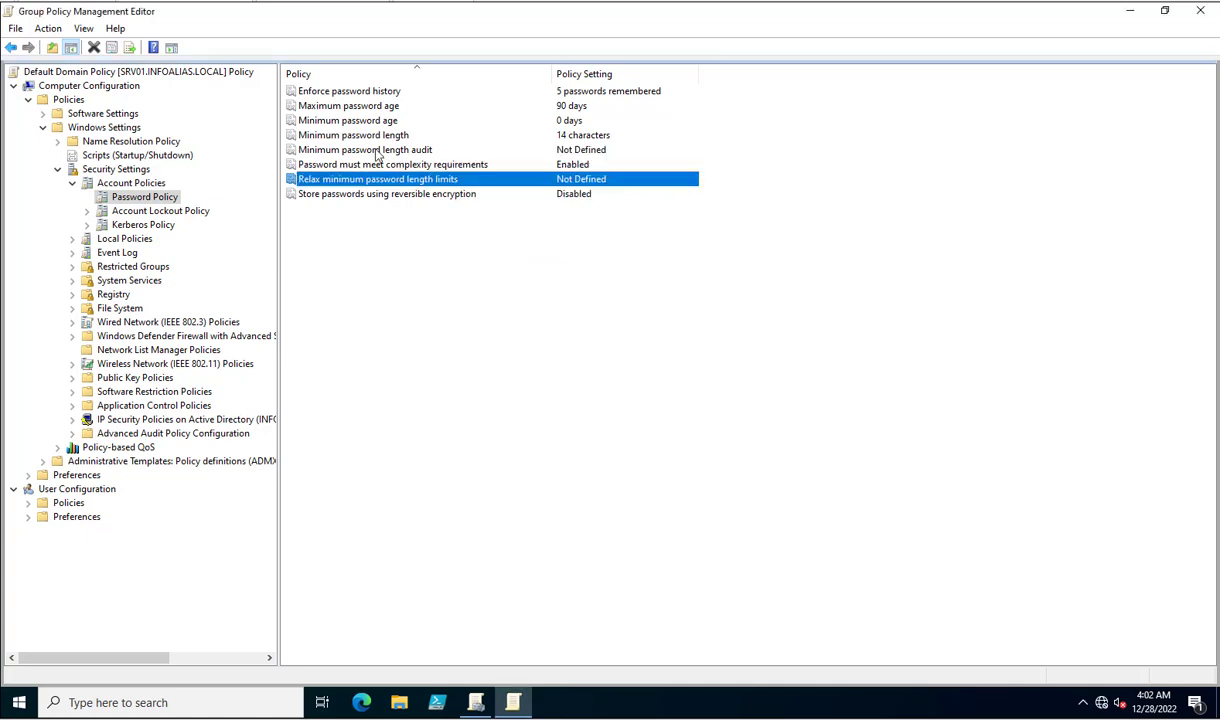
pyautogui.moveTo(364, 136)
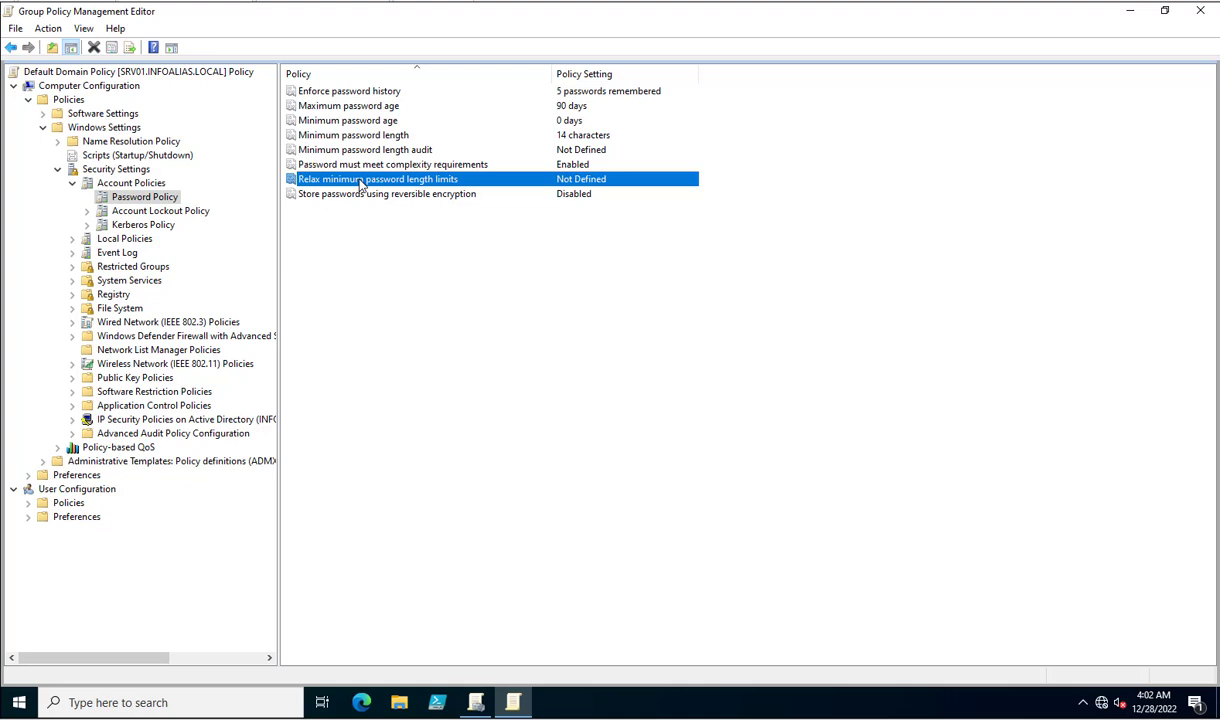
pyautogui.moveTo(380, 180)
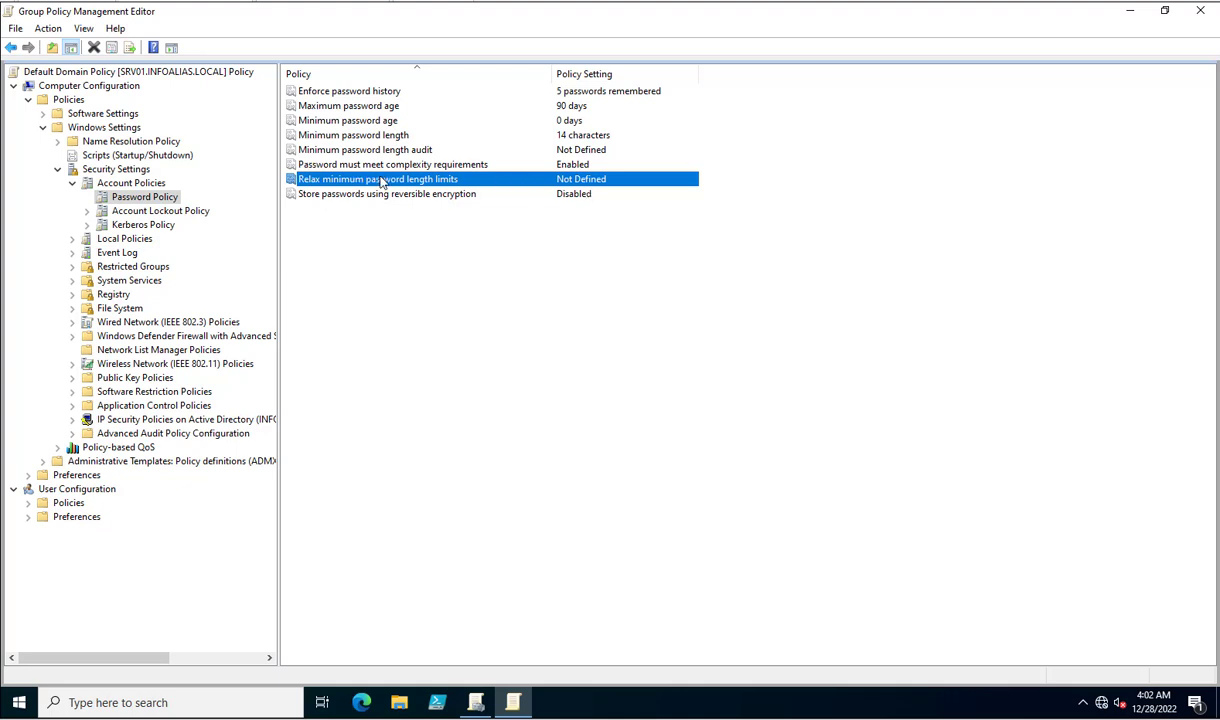
pyautogui.doubleClick(378, 178)
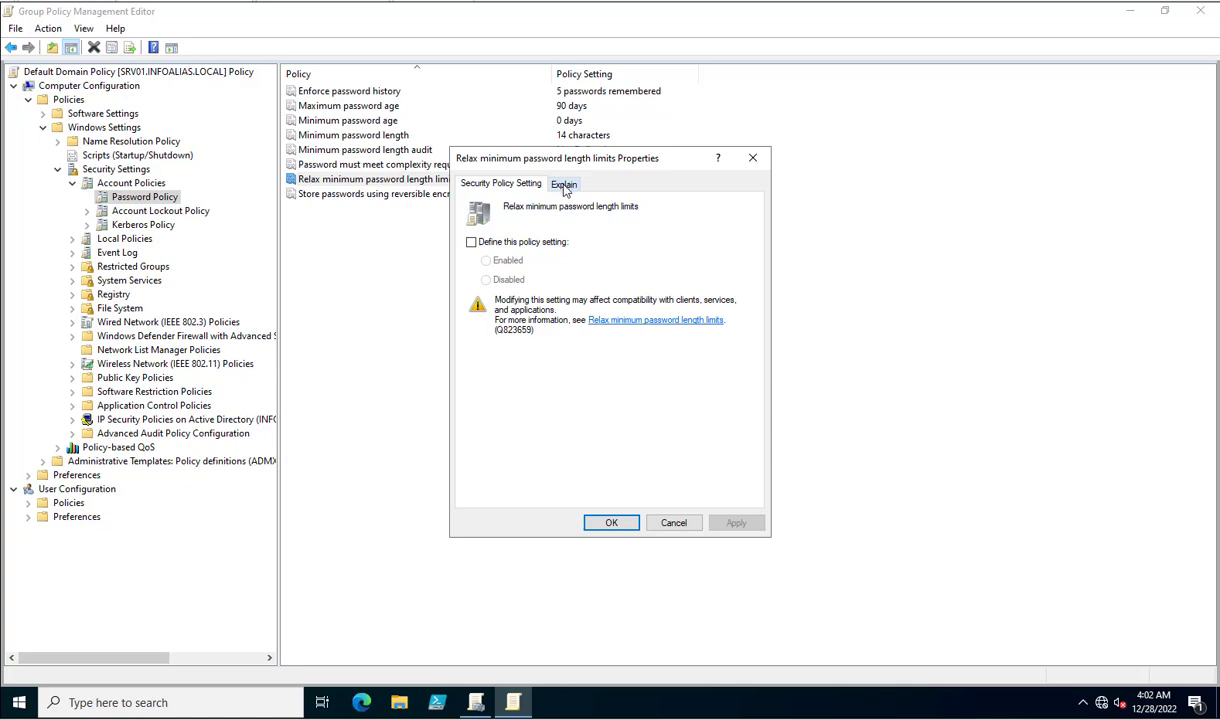
pyautogui.click(564, 184)
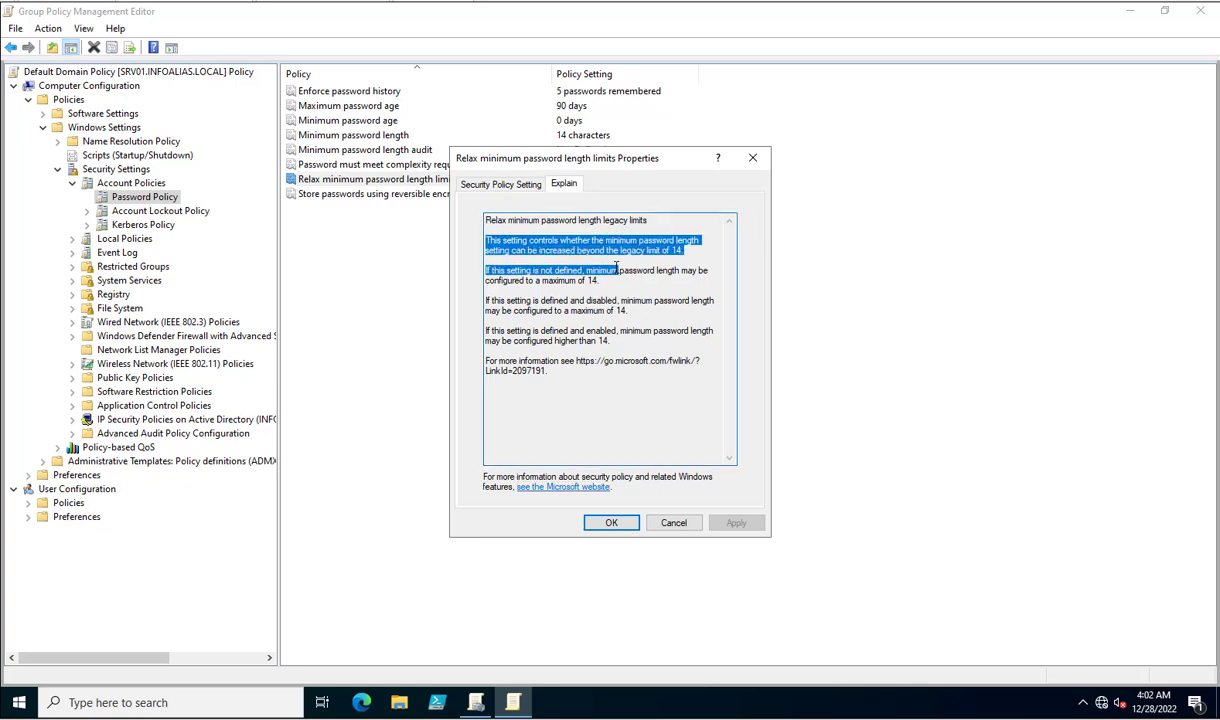
pyautogui.moveTo(616, 270); pyautogui.dragTo(600, 280)
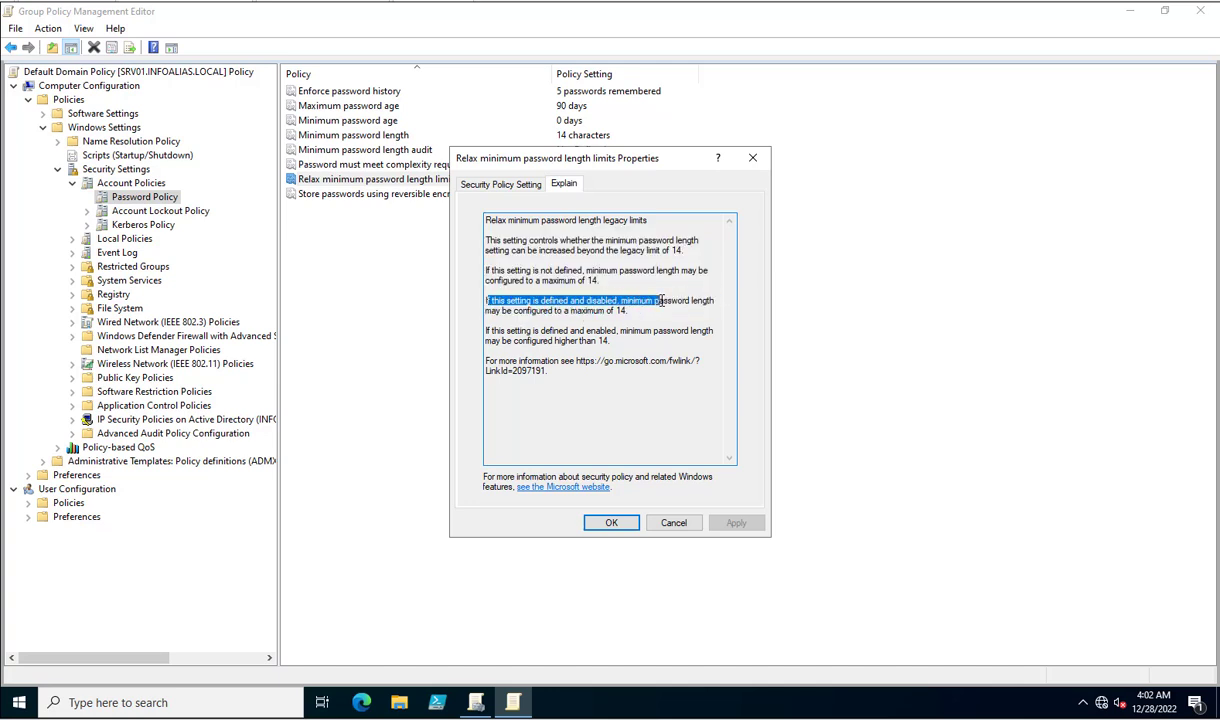
pyautogui.doubleClick(684, 330)
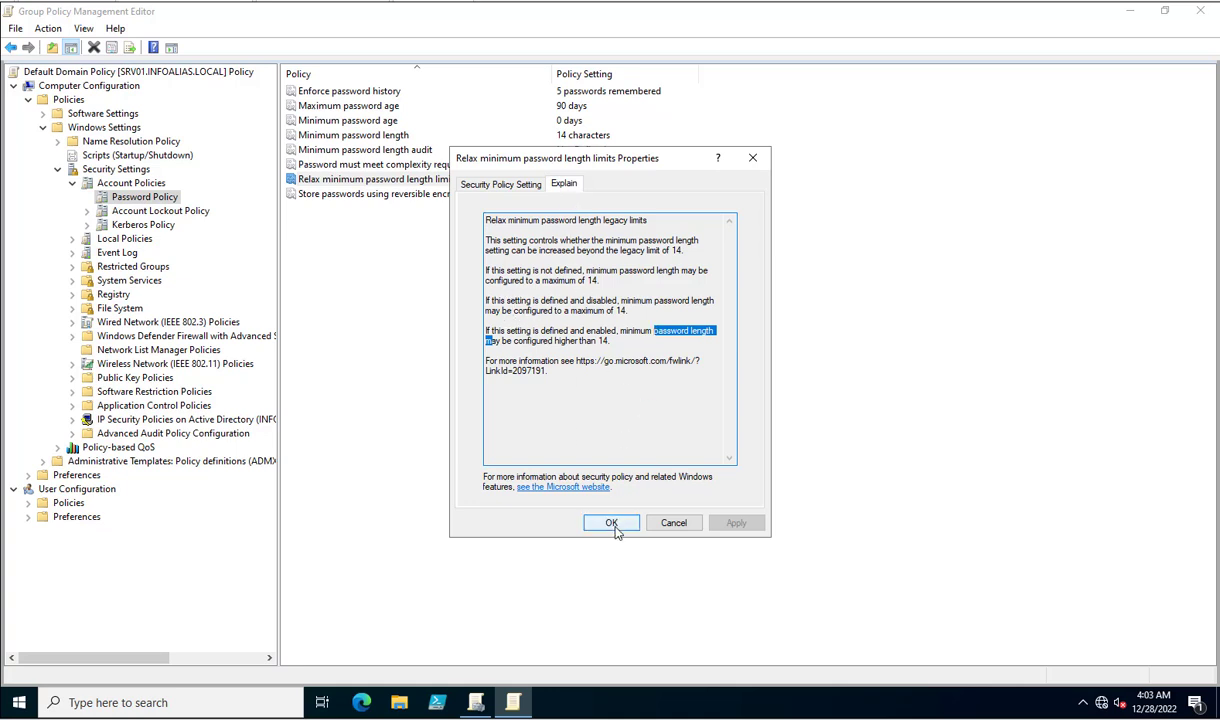
pyautogui.click(612, 522)
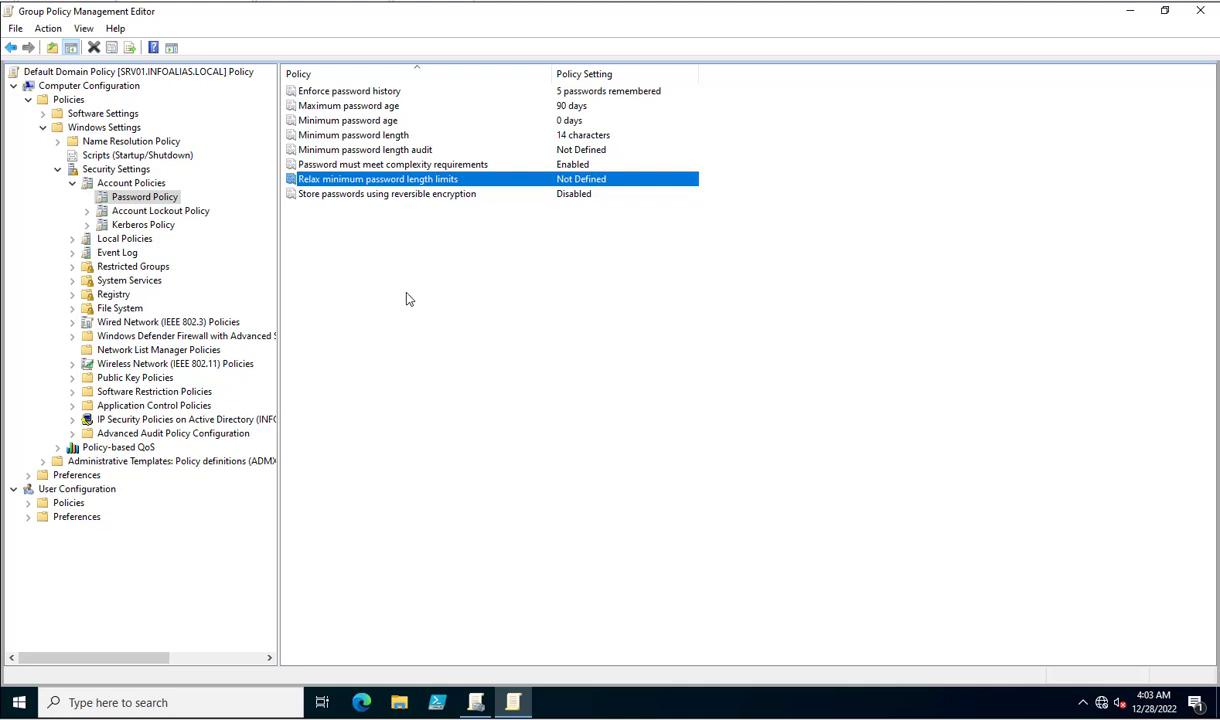